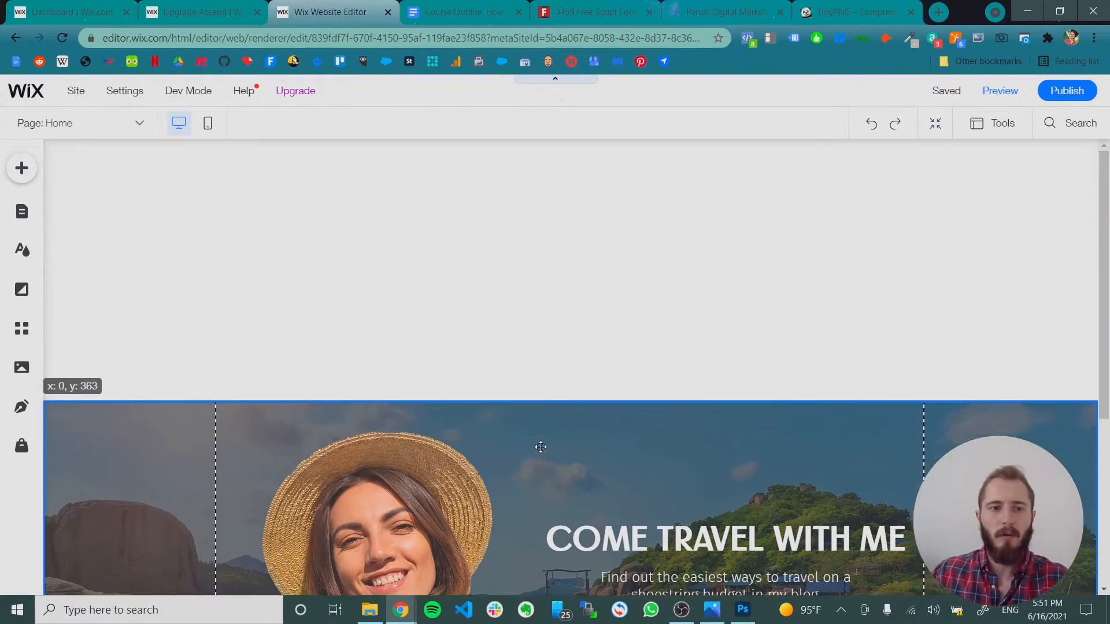
- Add a blank classic strip from the Add panel's Strip designs
left_click(22, 168)
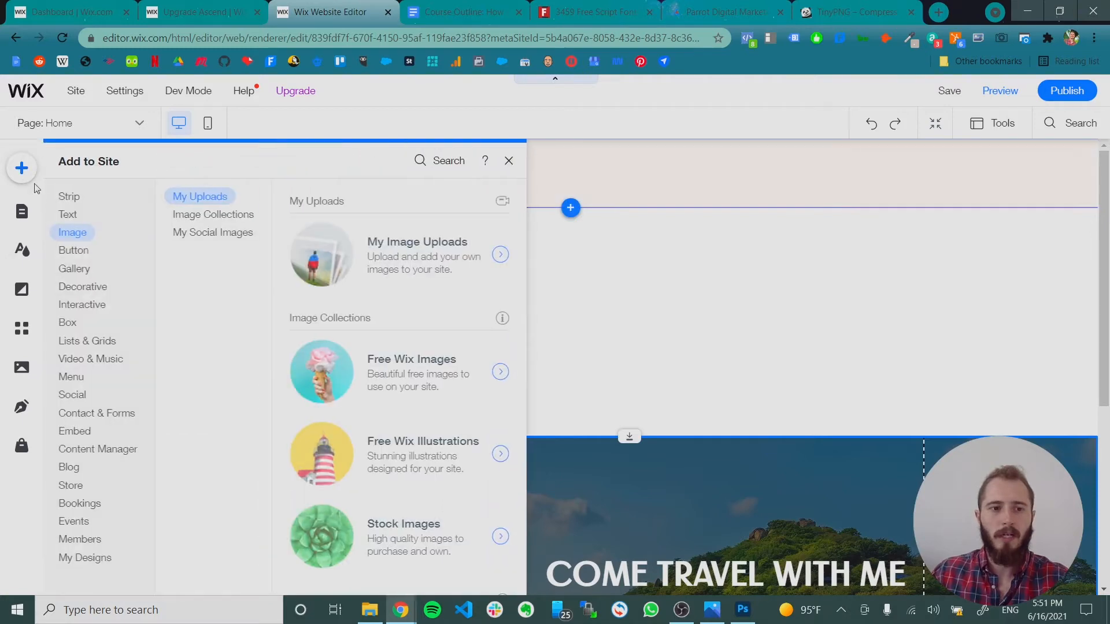
left_click(70, 196)
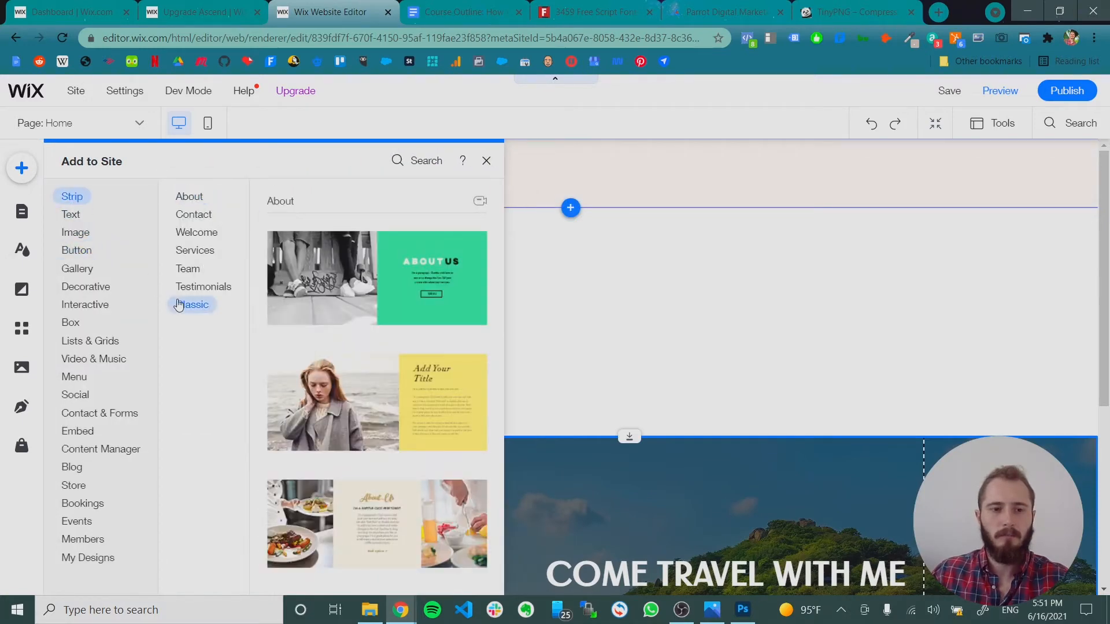
left_click(192, 304)
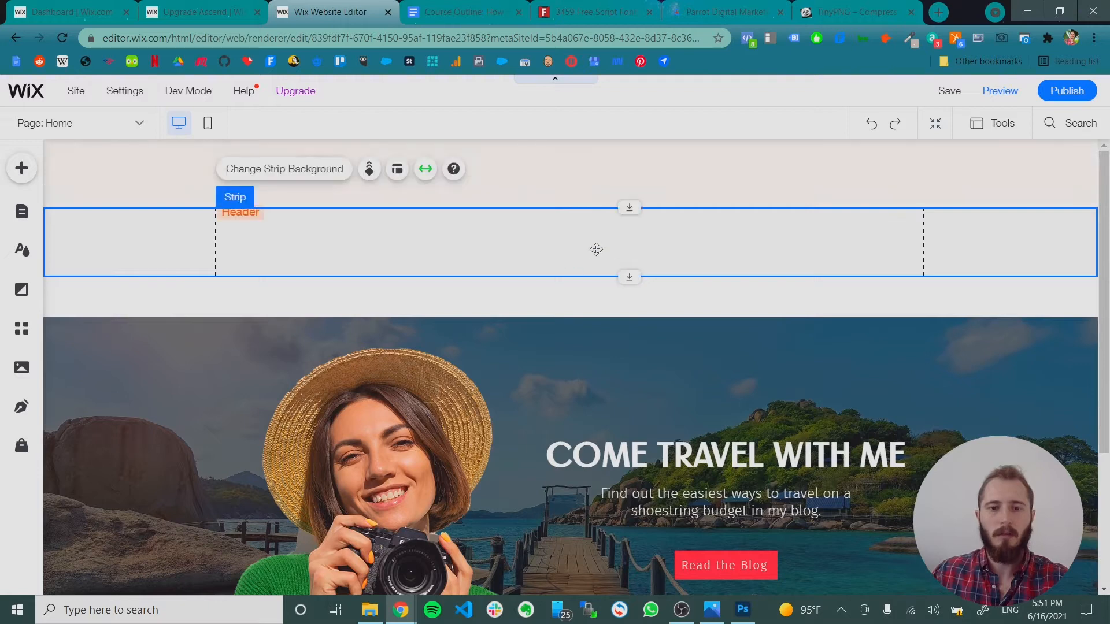
- Set the strip to page width and drag it up into the site header
left_click(425, 169)
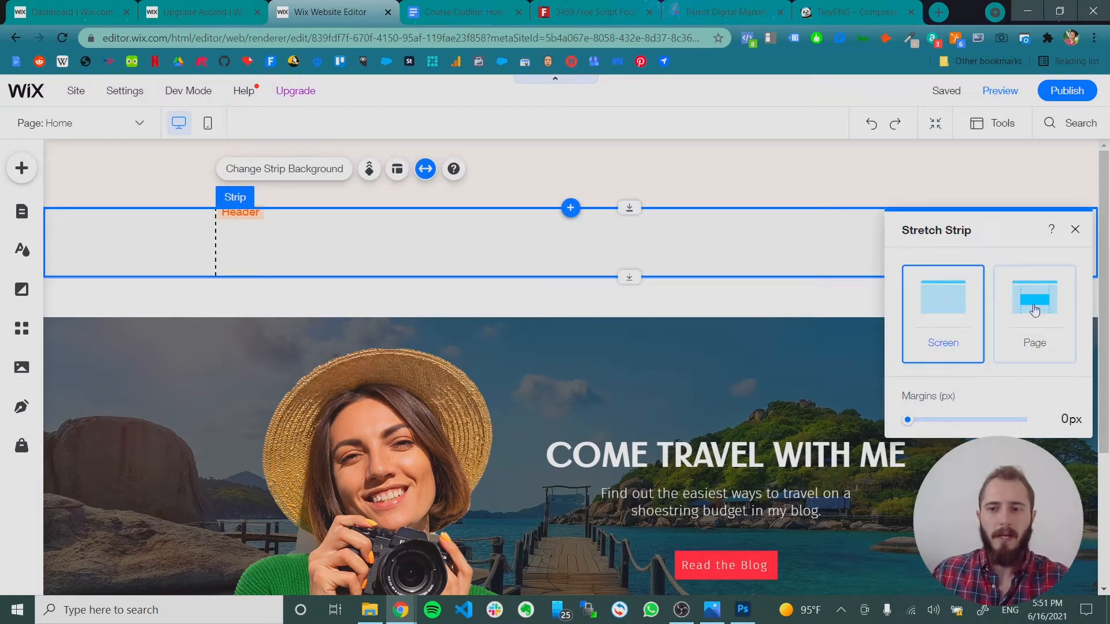
left_click(1033, 313)
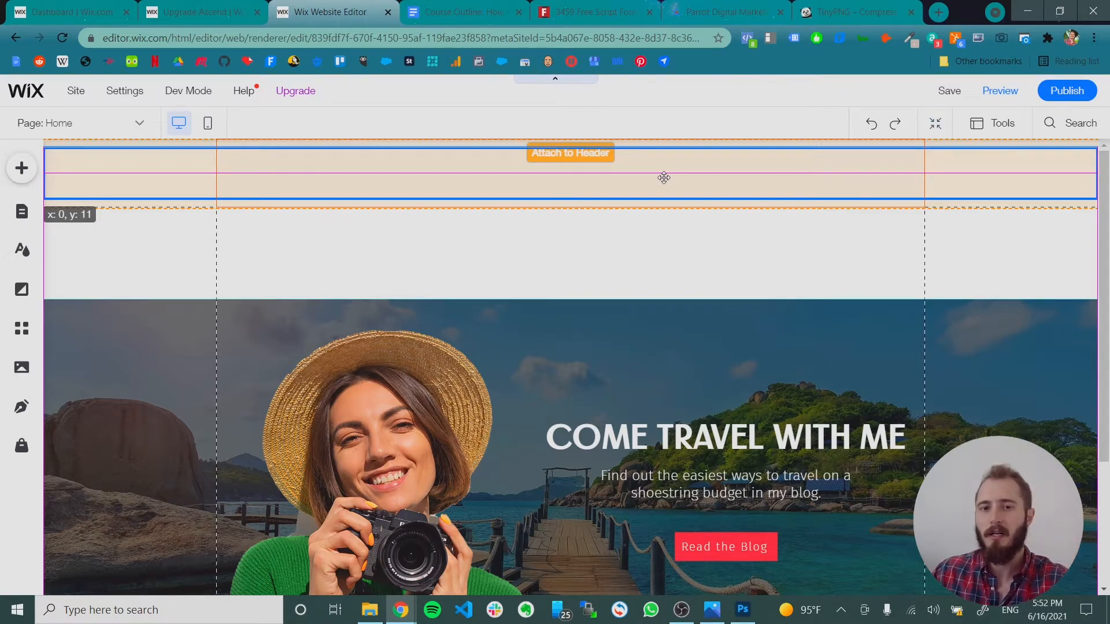
left_click_drag(664, 177, 664, 173)
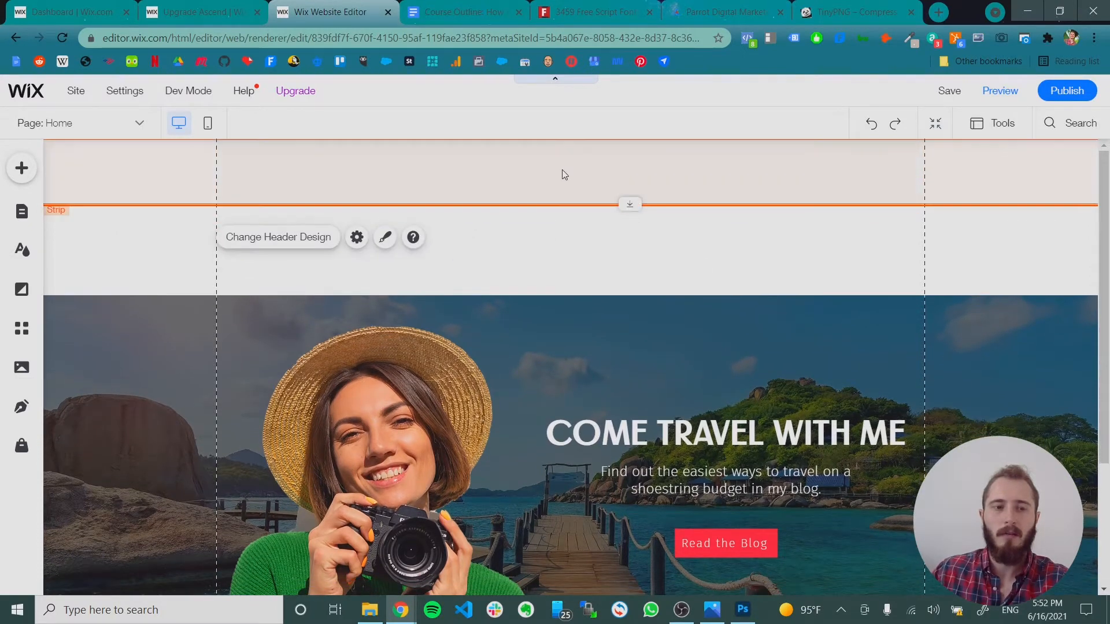
- Stretch the header strip across the full screen width
left_click(555, 172)
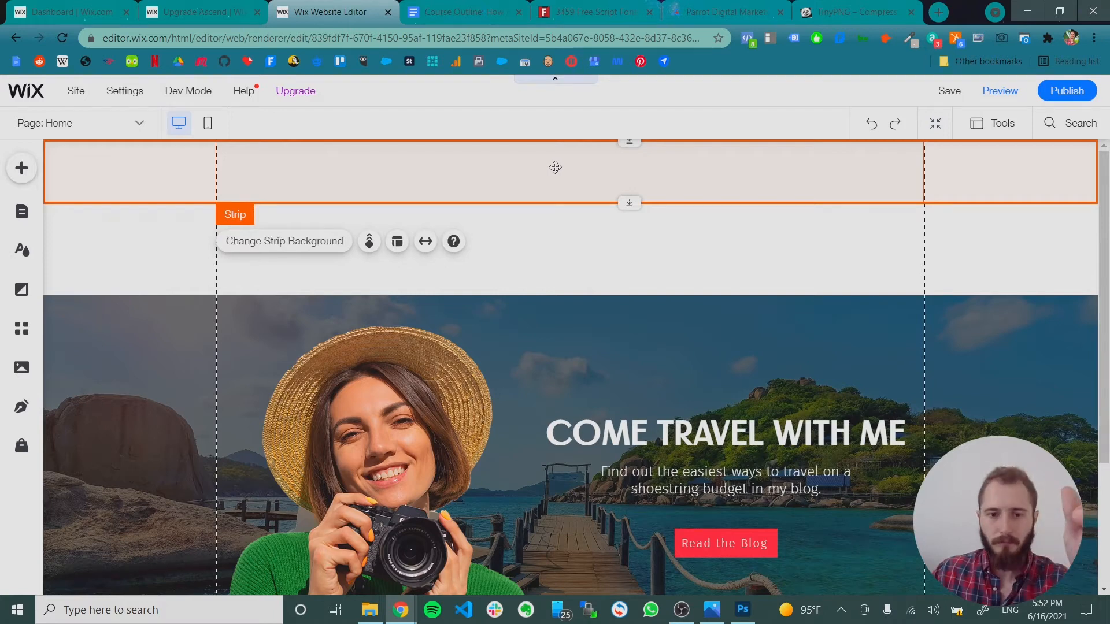
left_click(425, 241)
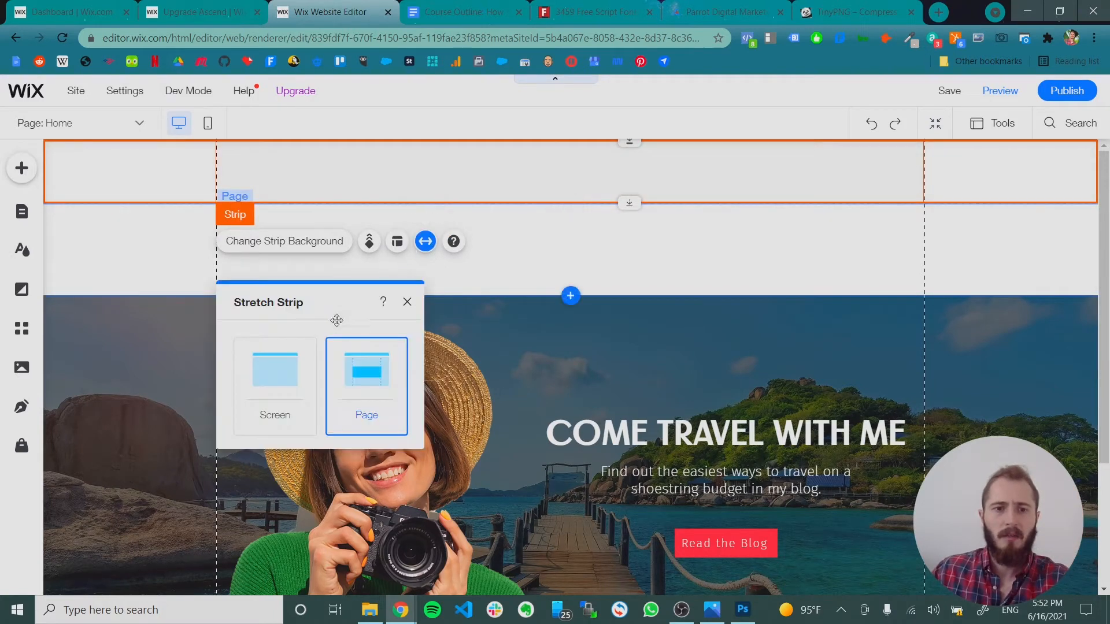
left_click(274, 386)
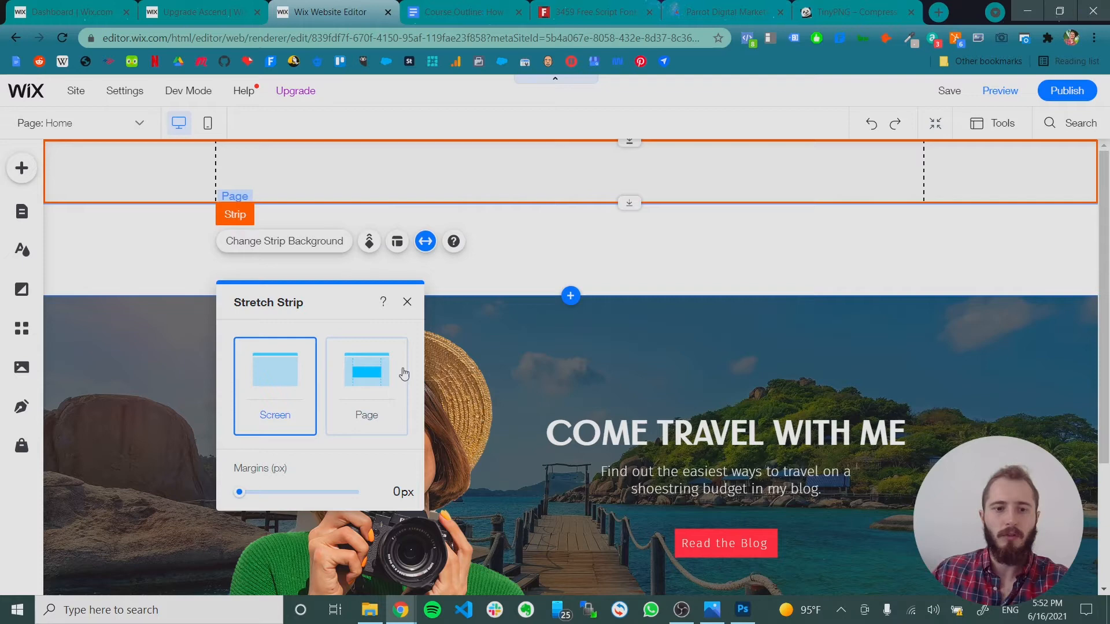
left_click(407, 302)
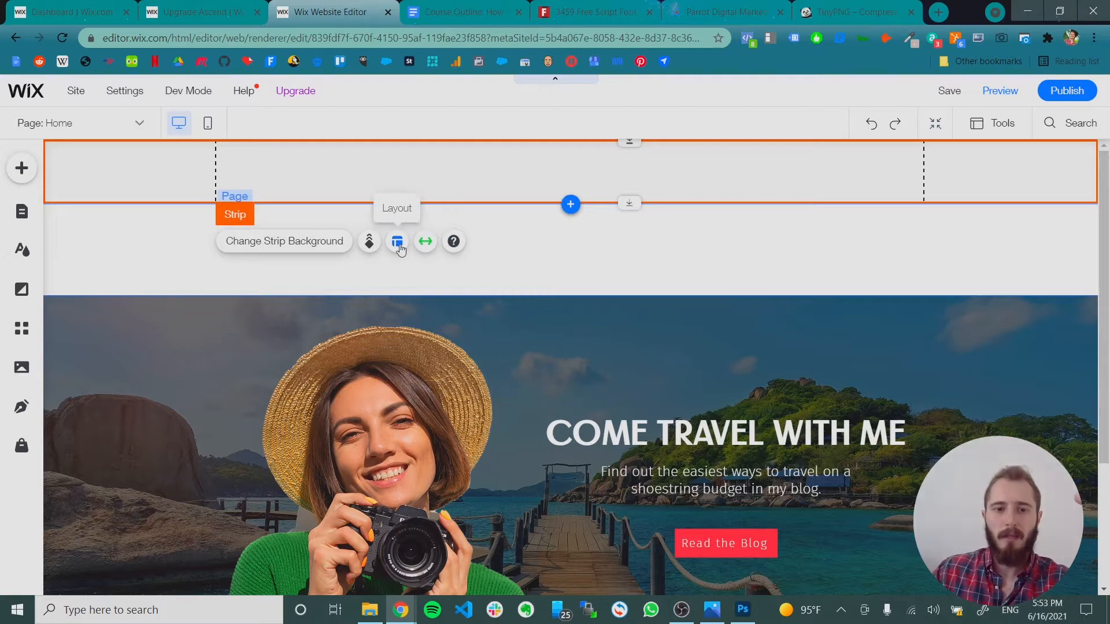
- Add a second column to the header strip and drag the divider to narrow the left column
left_click(397, 241)
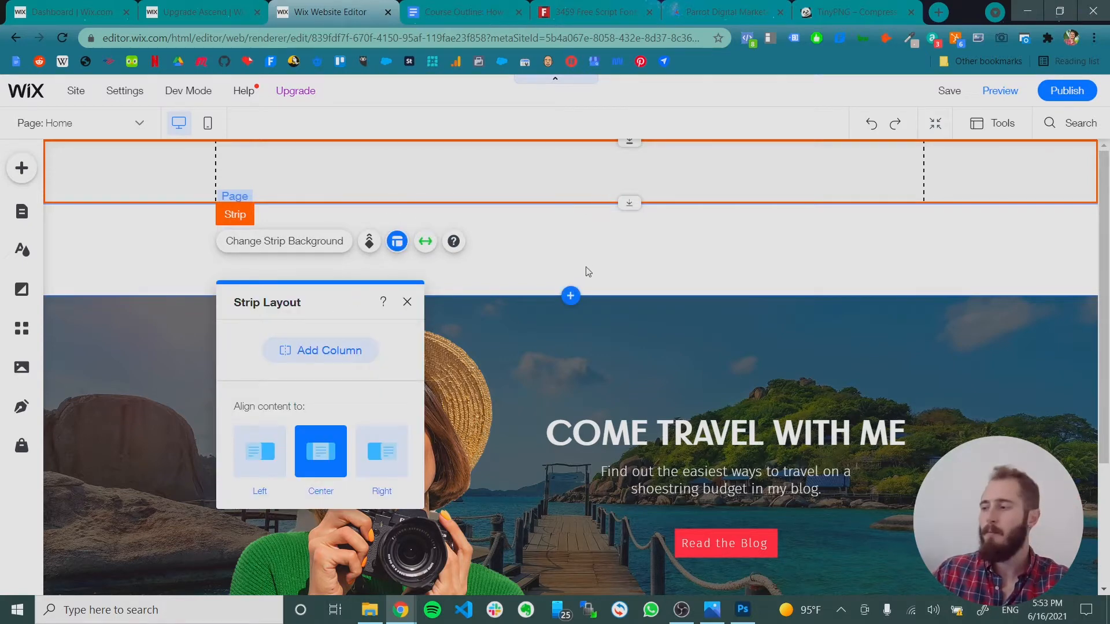
mouse_move(602, 255)
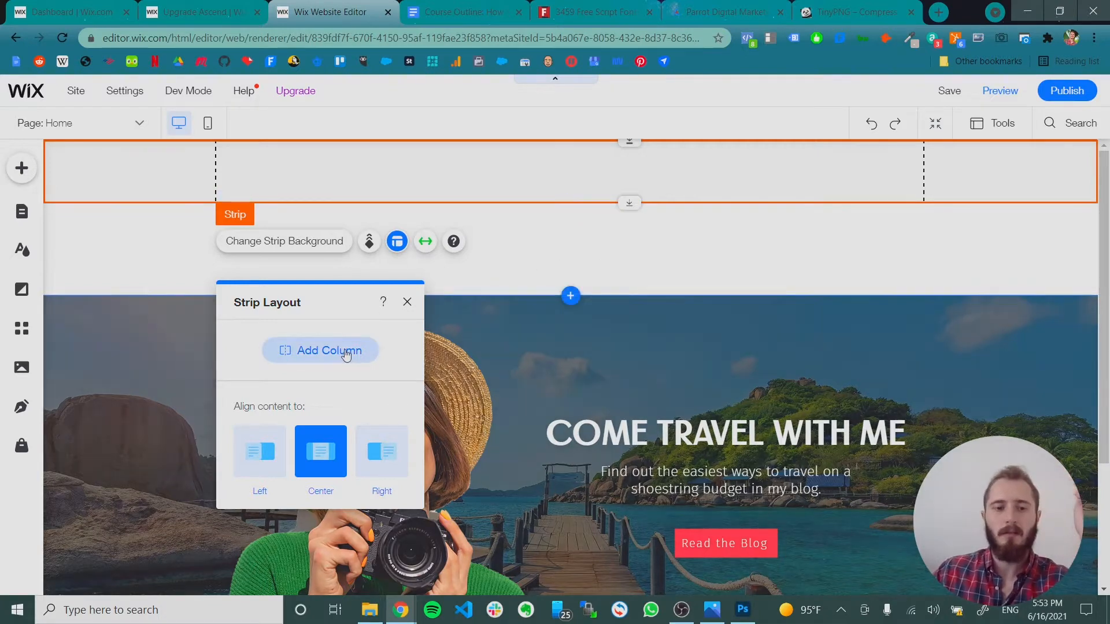
left_click(319, 351)
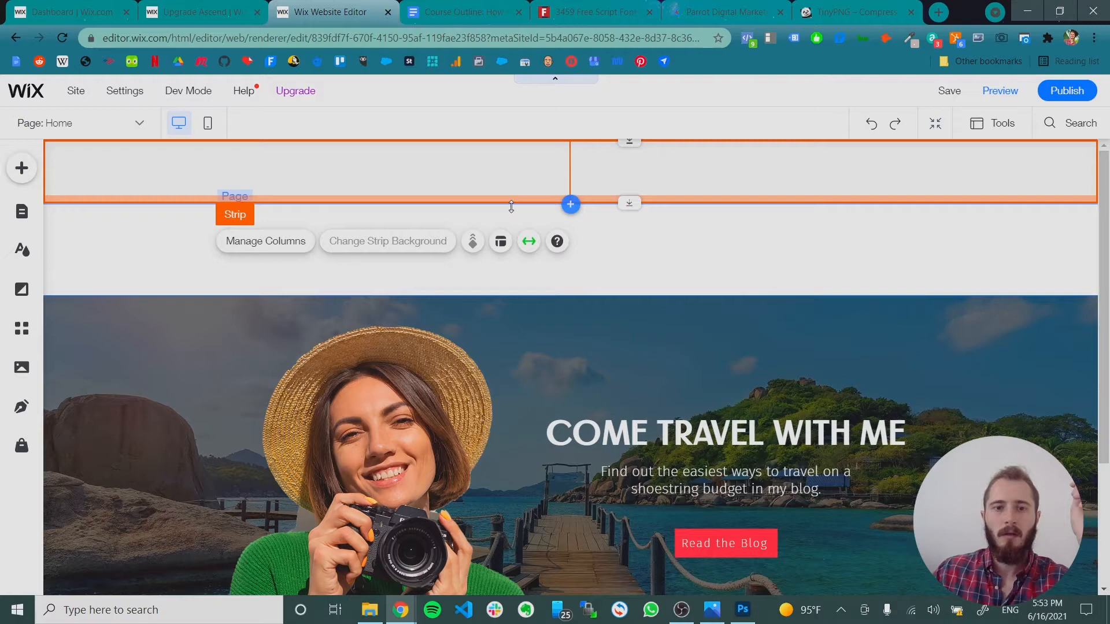
left_click(501, 241)
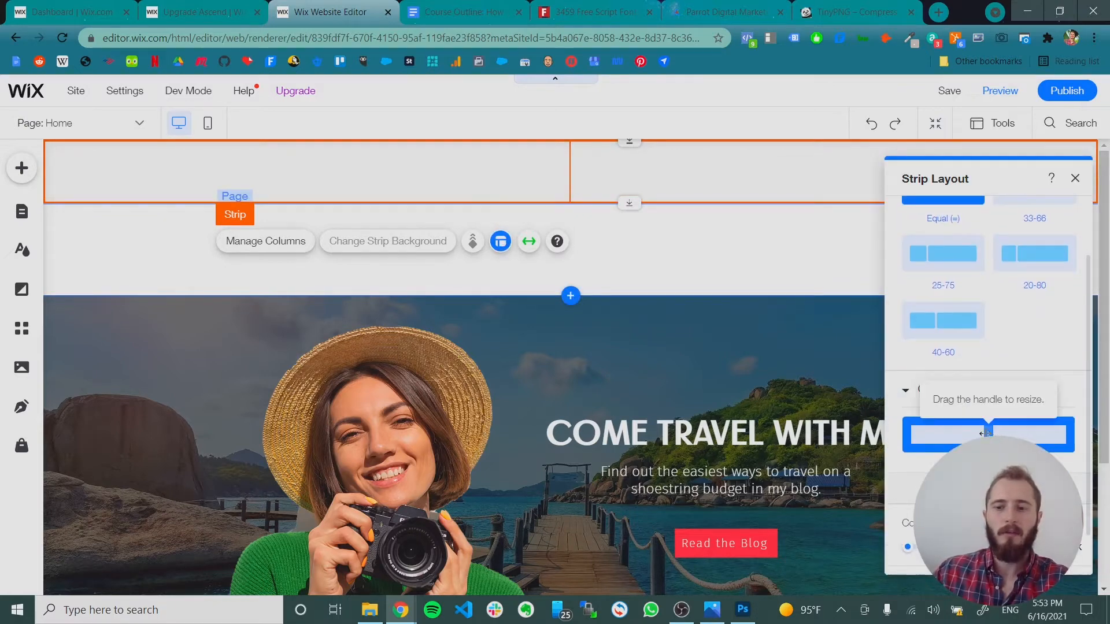
left_click_drag(984, 434, 948, 434)
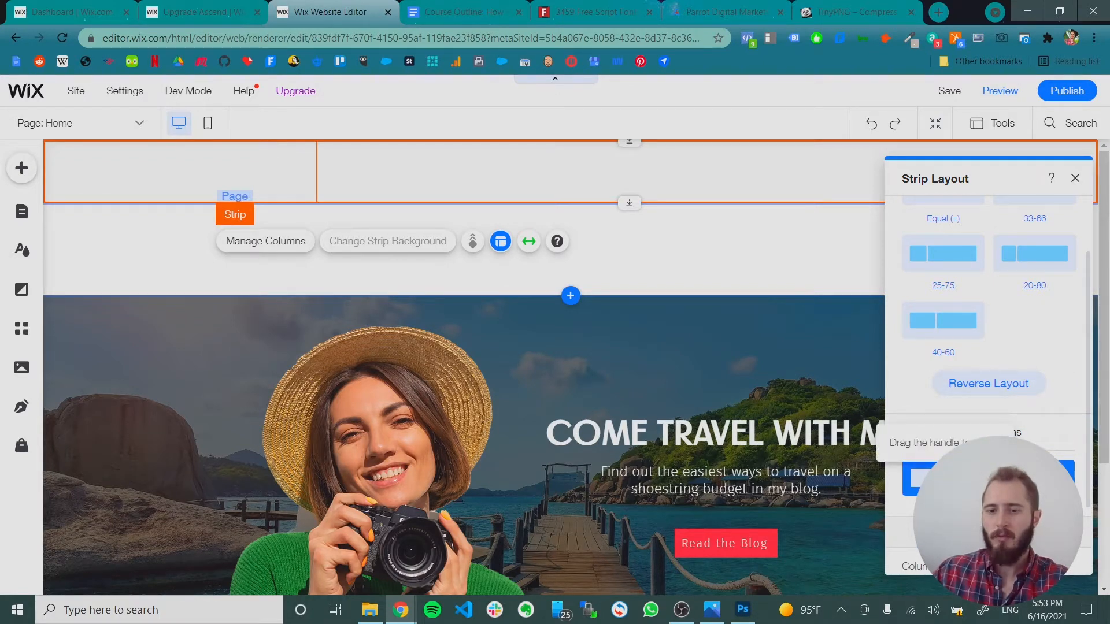
left_click(943, 252)
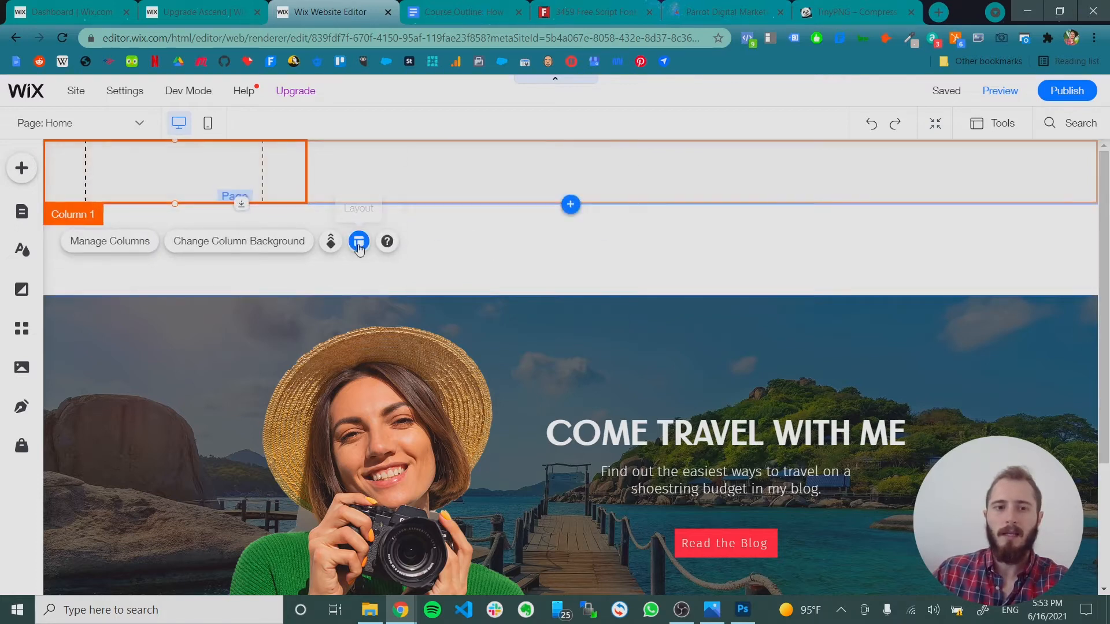
- Set Column 1's layout to Left and Column 2's layout to Right
left_click(358, 241)
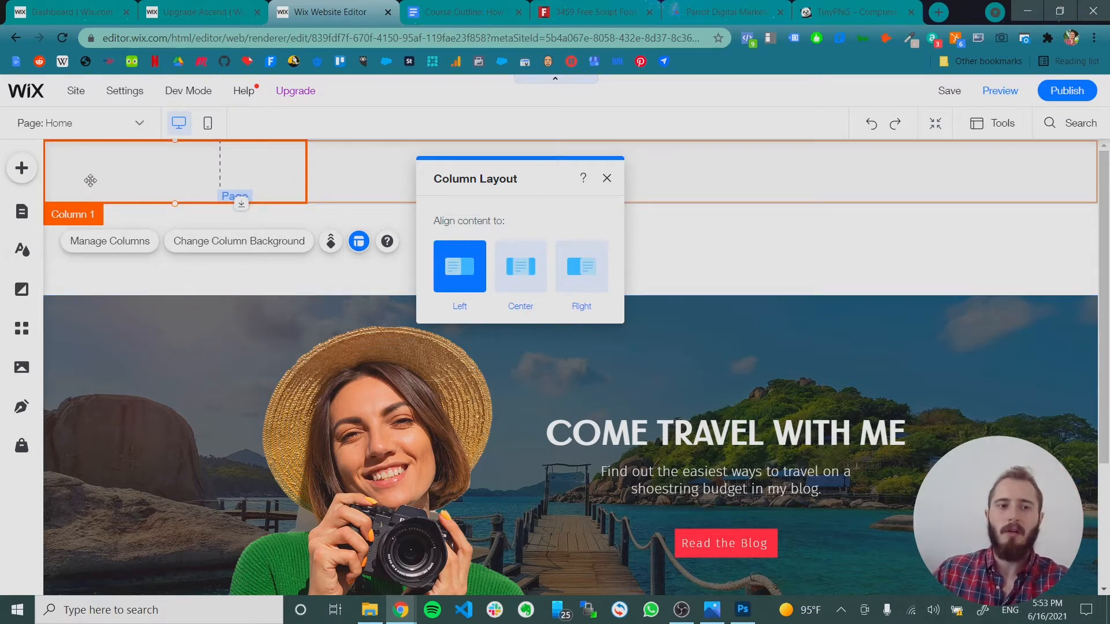
mouse_move(201, 190)
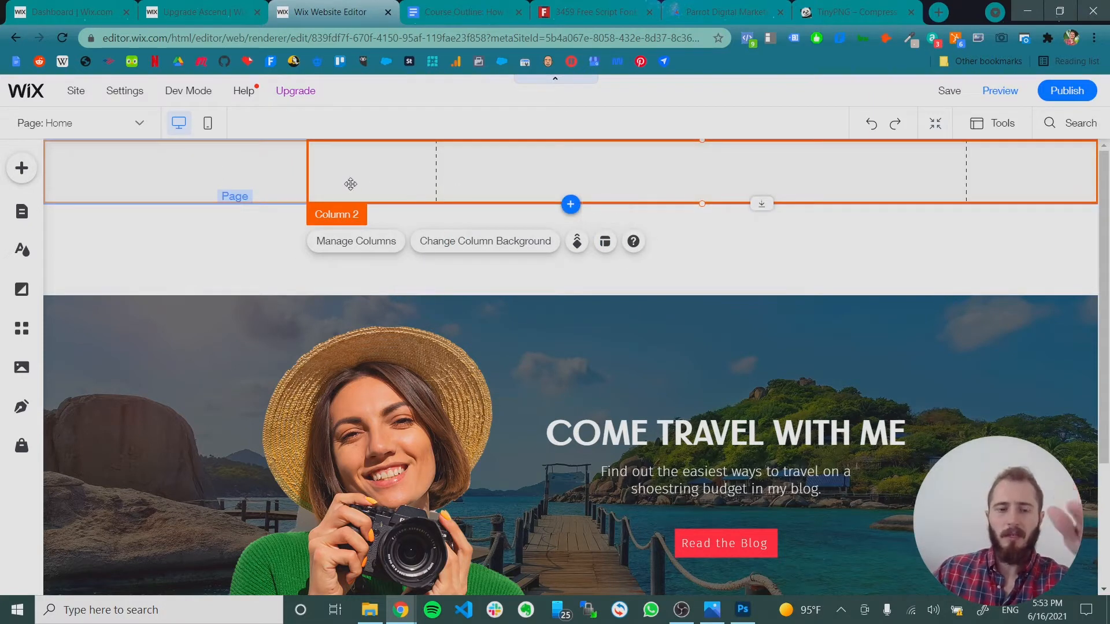
left_click(605, 242)
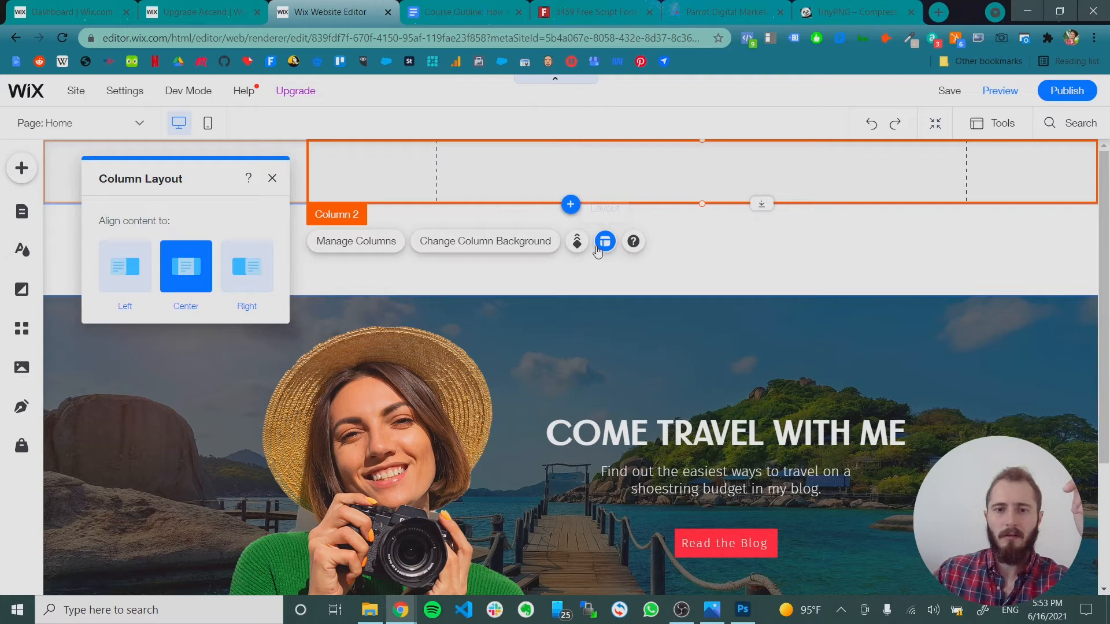
left_click(246, 267)
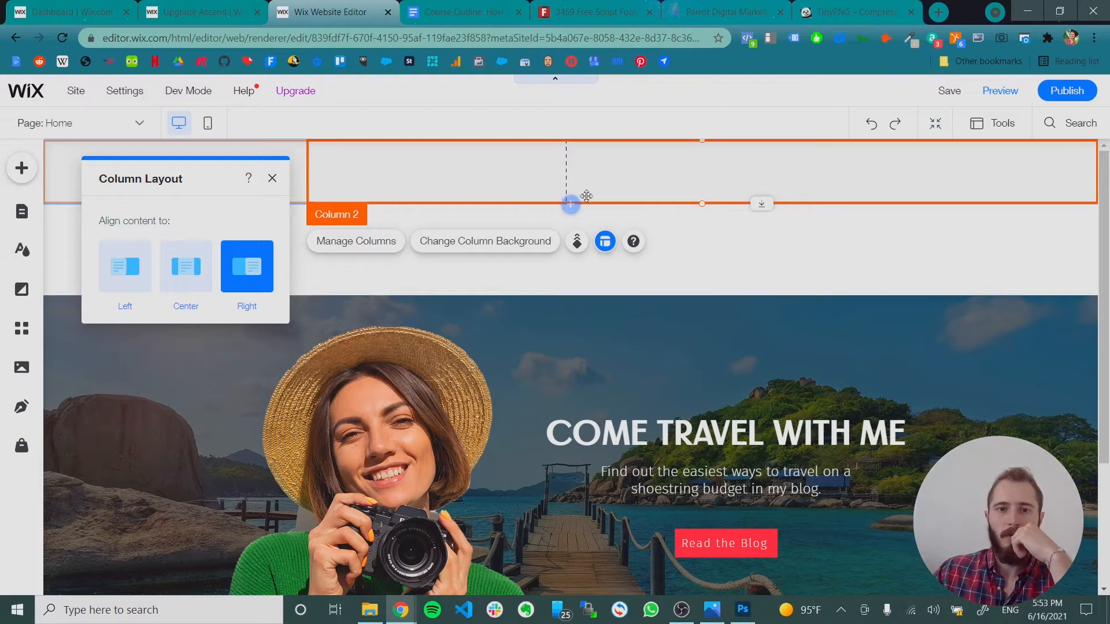
mouse_move(571, 204)
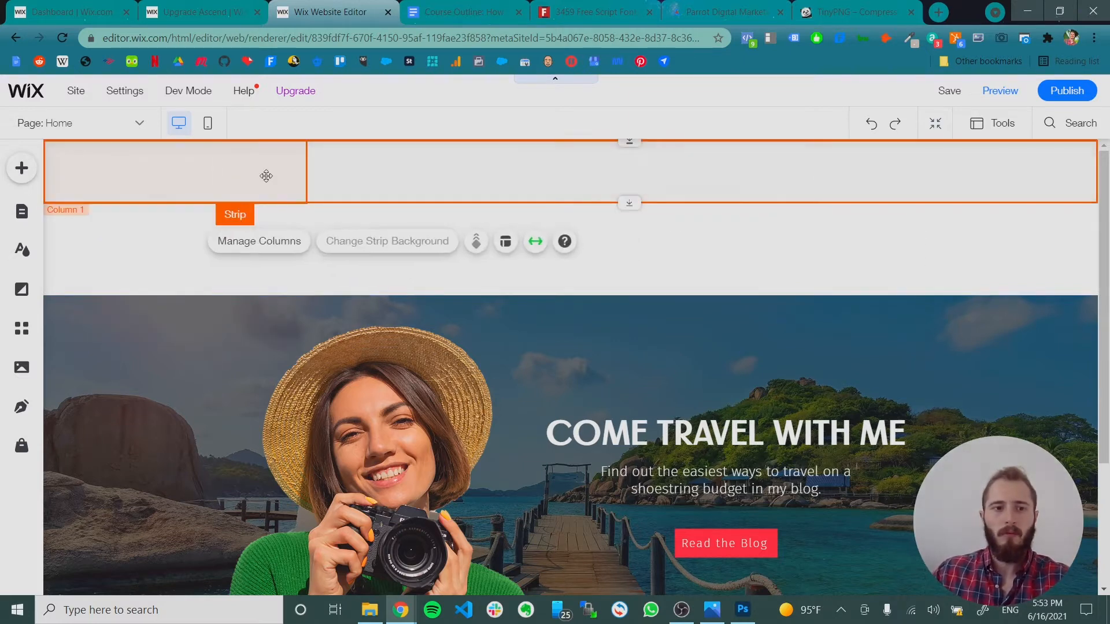
- Add the white NOMADIC CALEB logo image to the header's left column
left_click(21, 167)
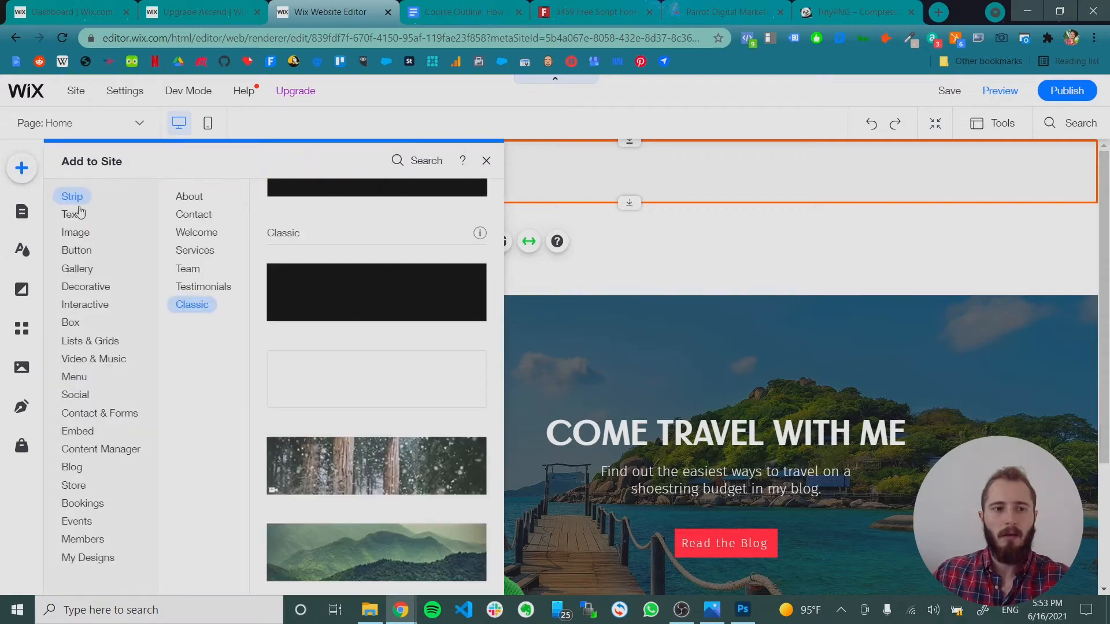
left_click(75, 233)
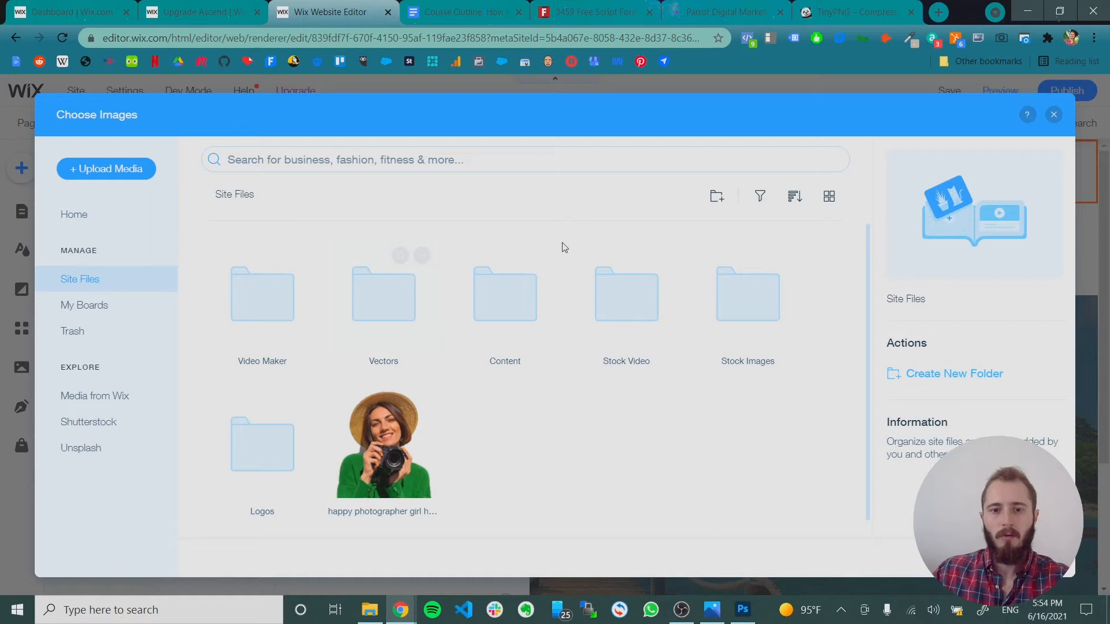
mouse_move(393, 314)
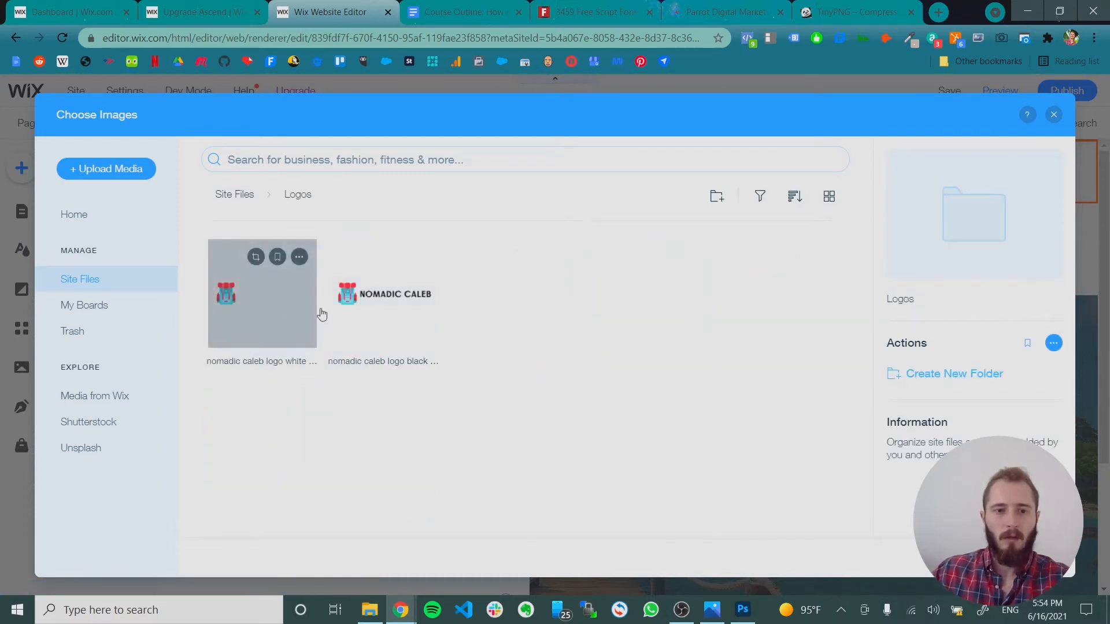
left_click(1053, 114)
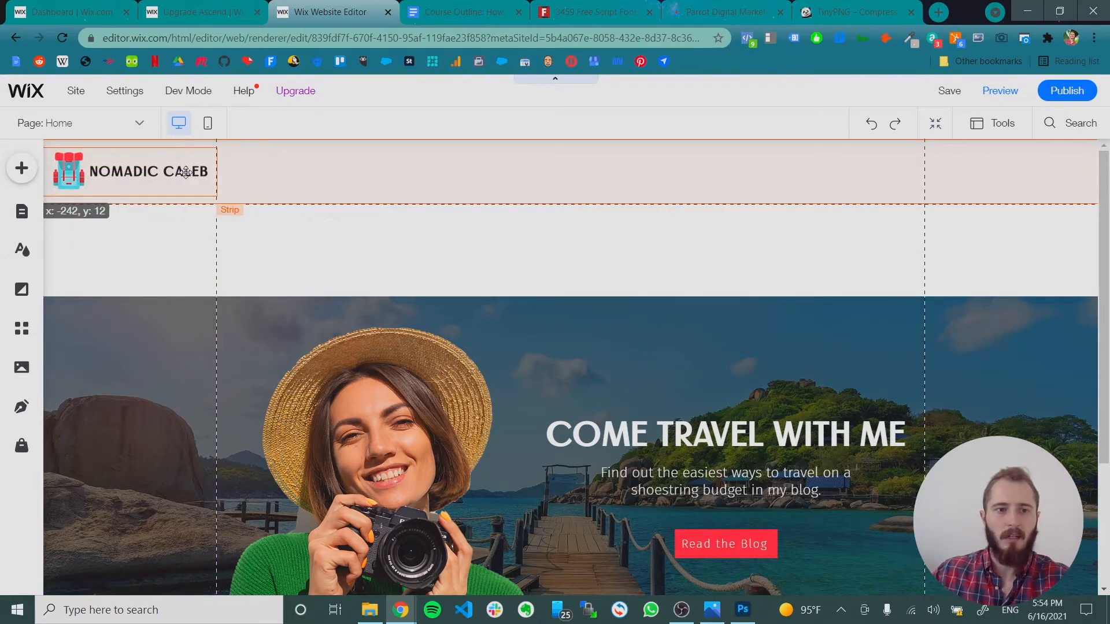
- Link the logo image to Page > Home, opening in the current window
left_click(170, 171)
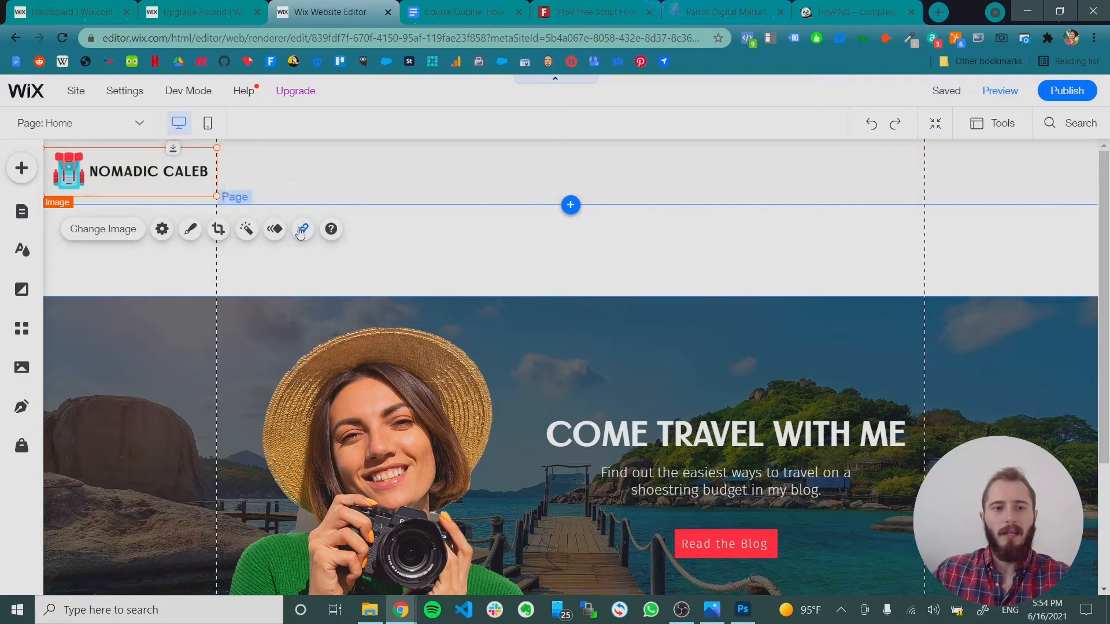
left_click(302, 229)
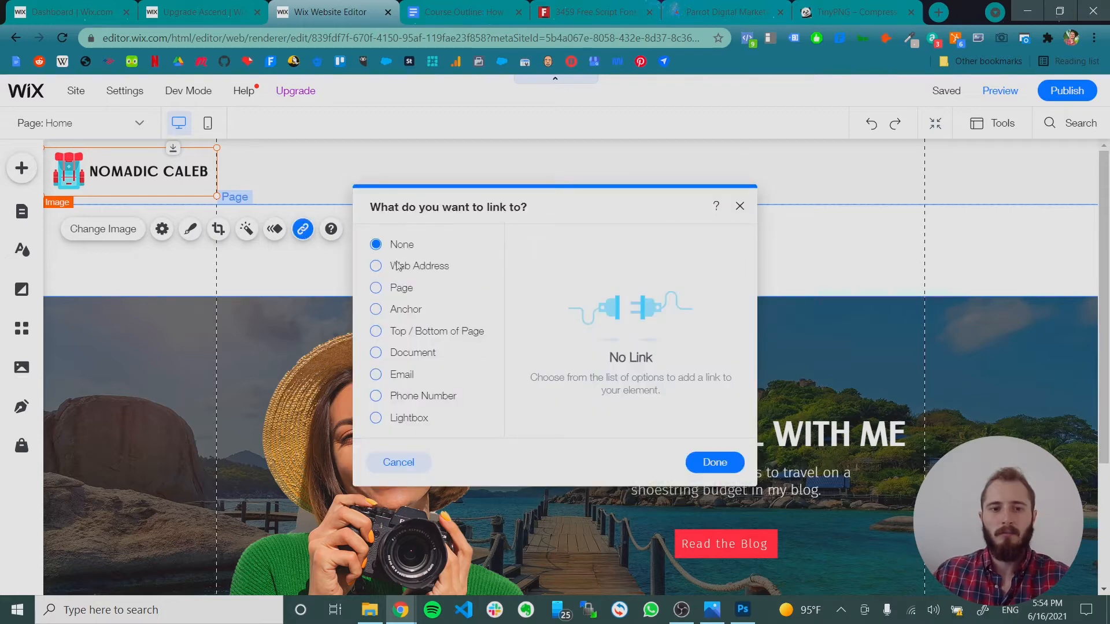
left_click(376, 288)
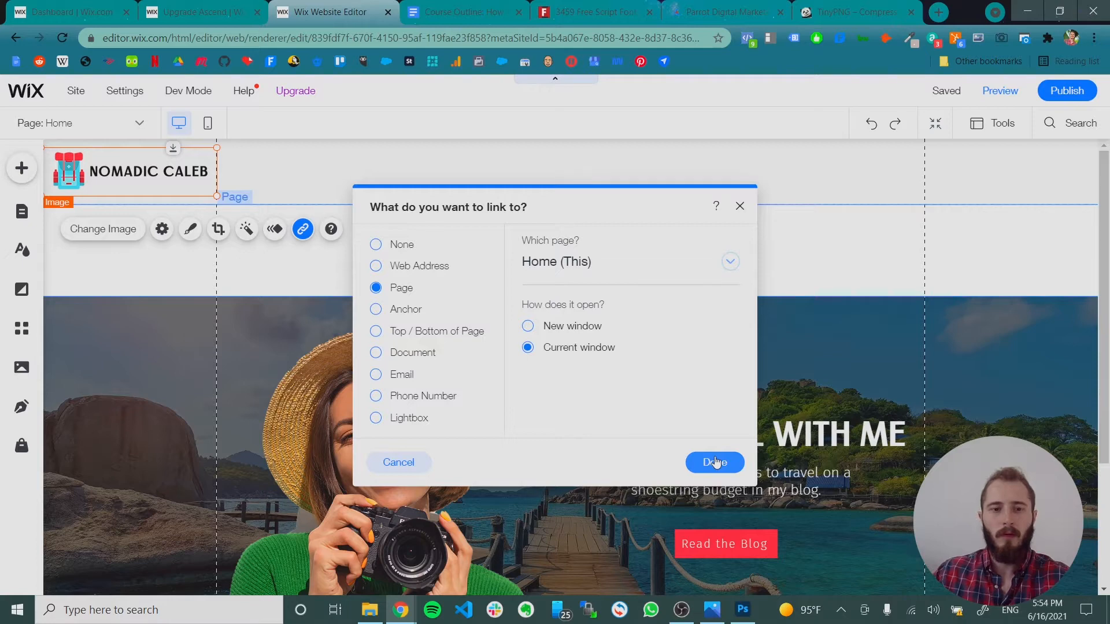
left_click(715, 462)
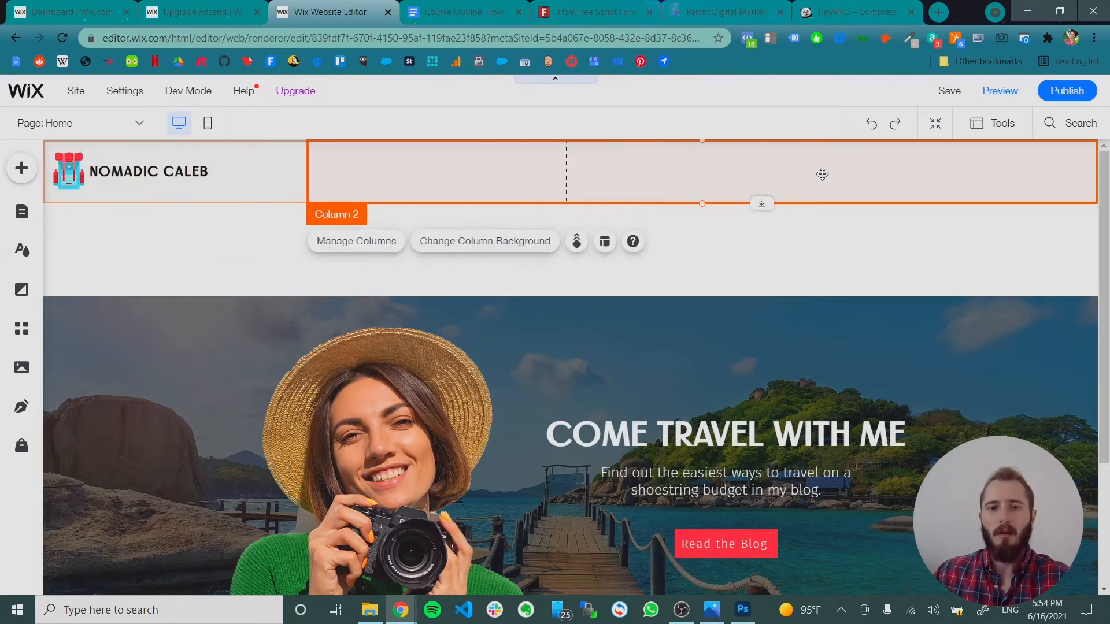
mouse_move(21, 168)
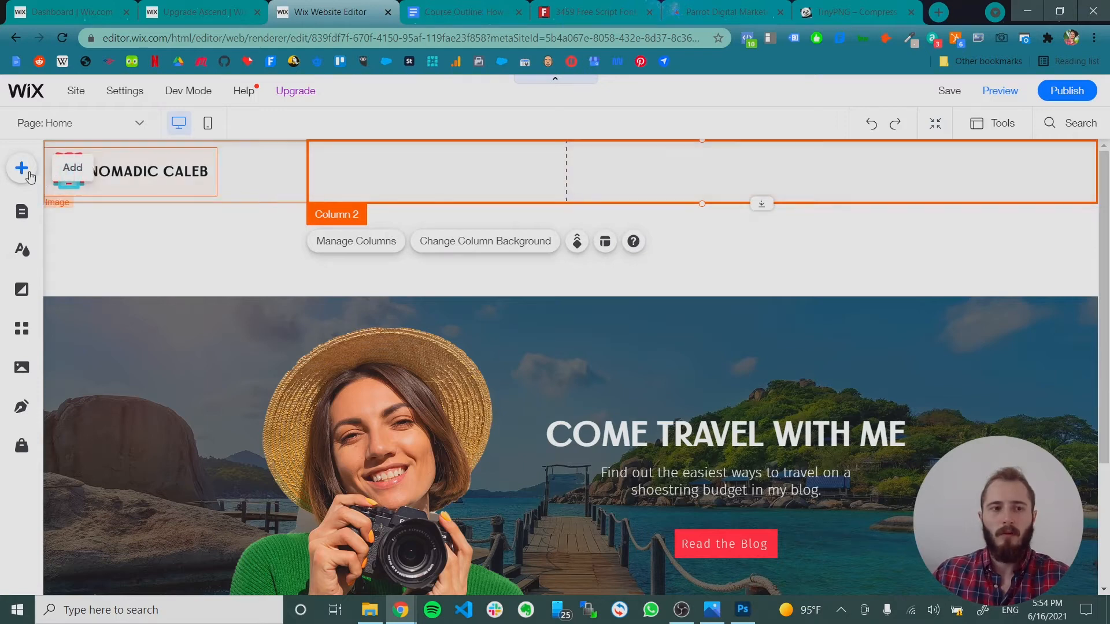
- Add the plain Themed Menu and place it in the header's Column 2
left_click(22, 168)
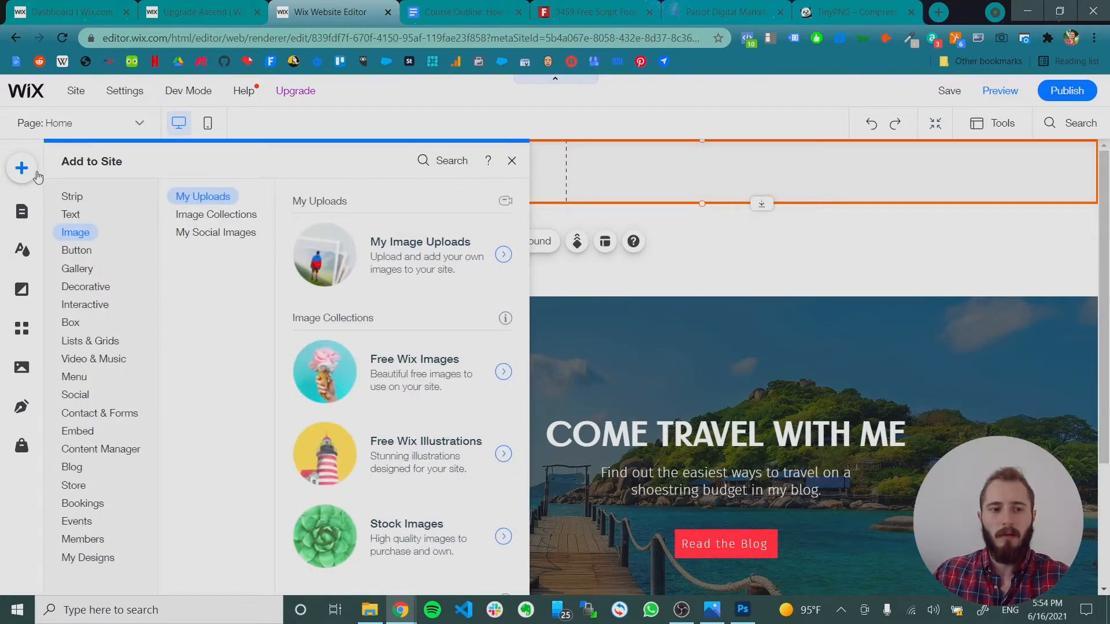
left_click(74, 376)
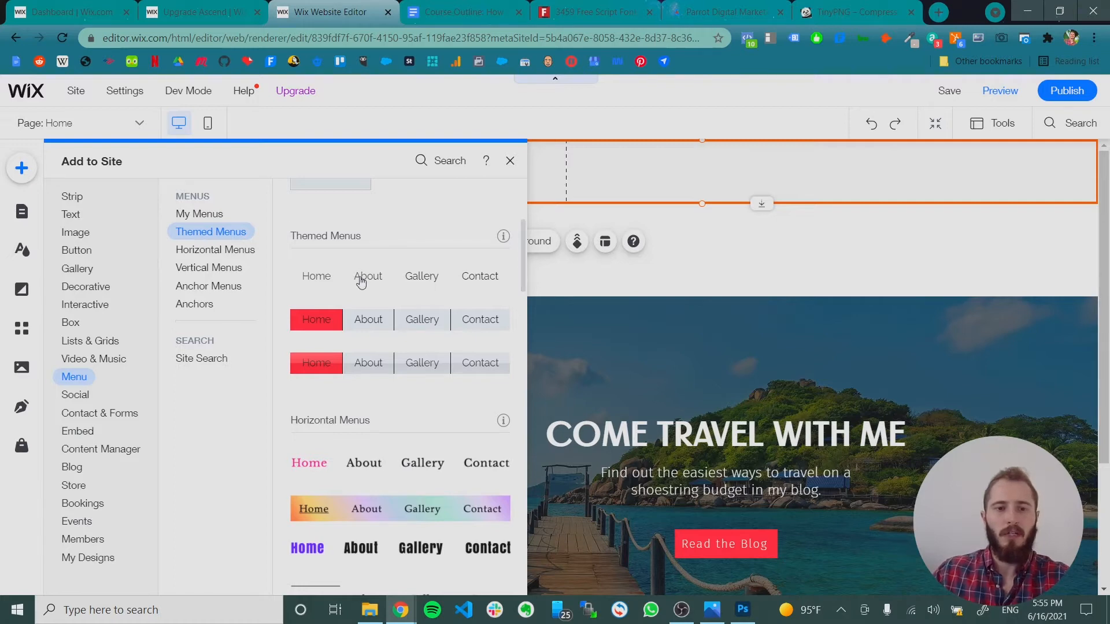
left_click(509, 160)
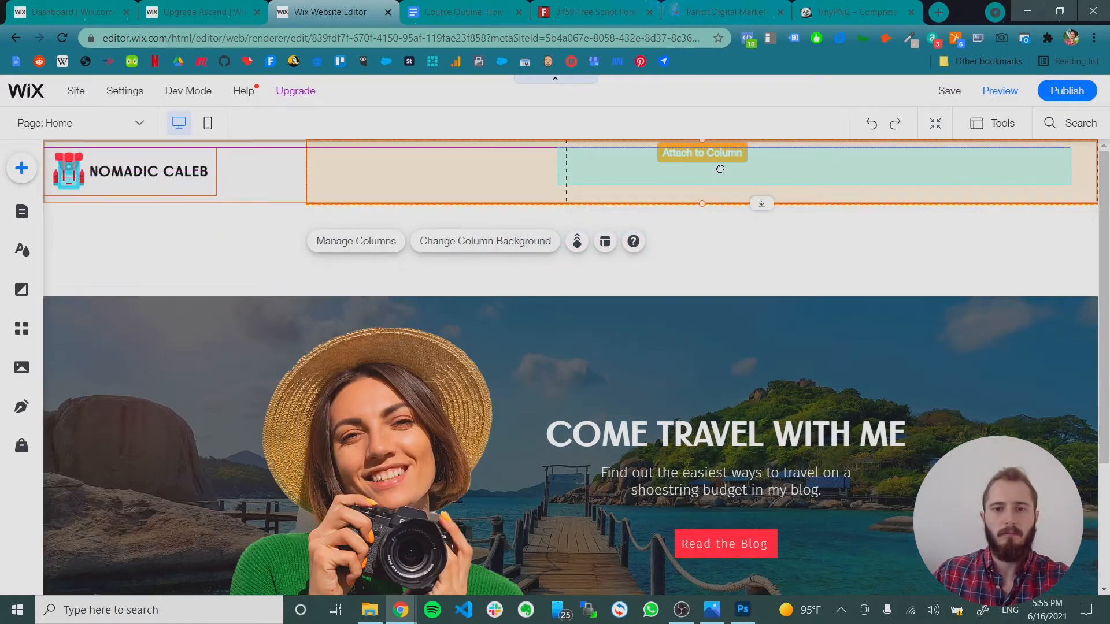
left_click(722, 171)
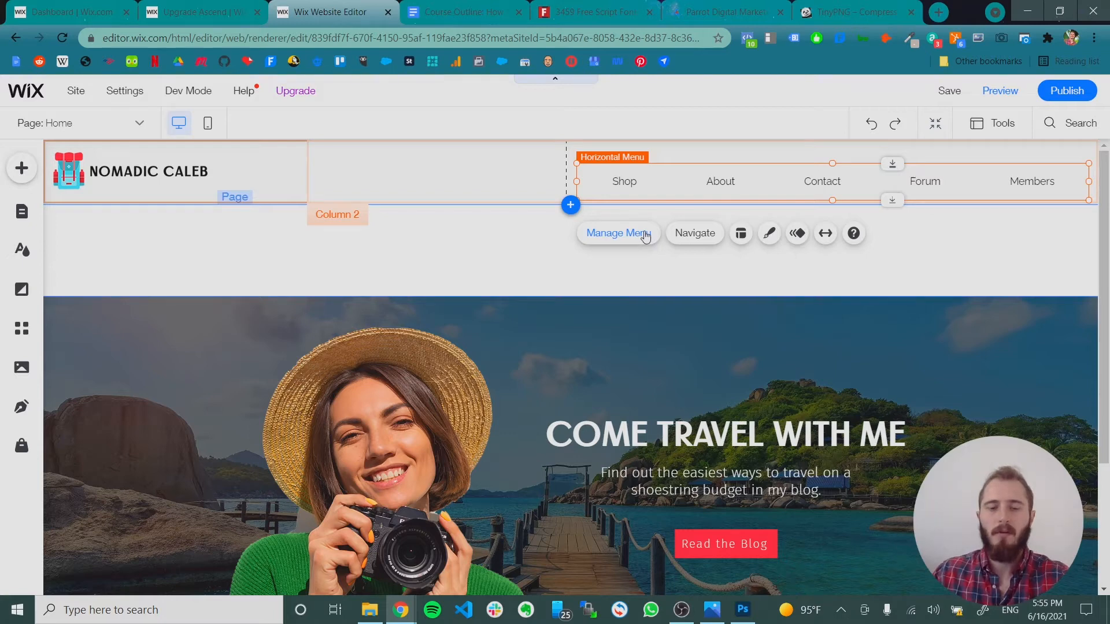
- In Manage Menu, add the Videos and Blog site pages and untick Members
left_click(617, 233)
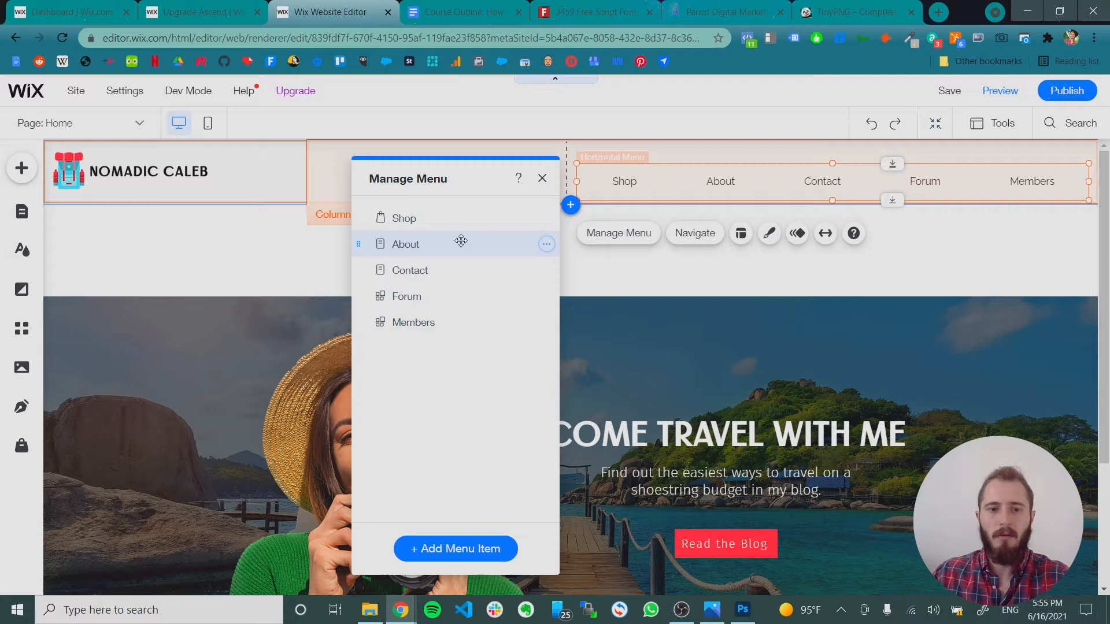
left_click(455, 548)
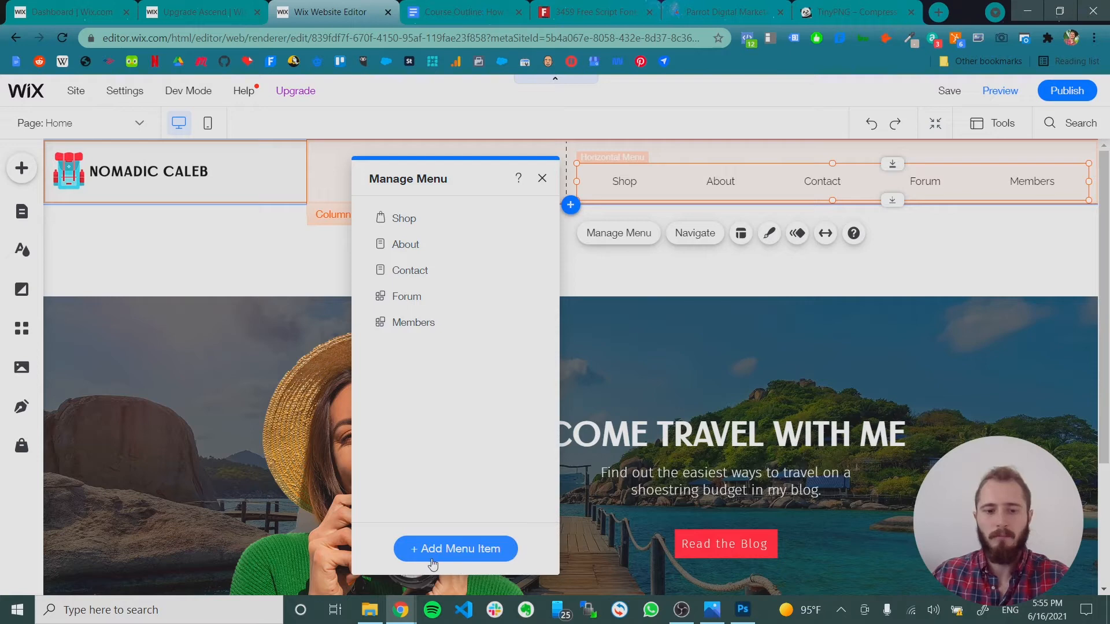
left_click(455, 549)
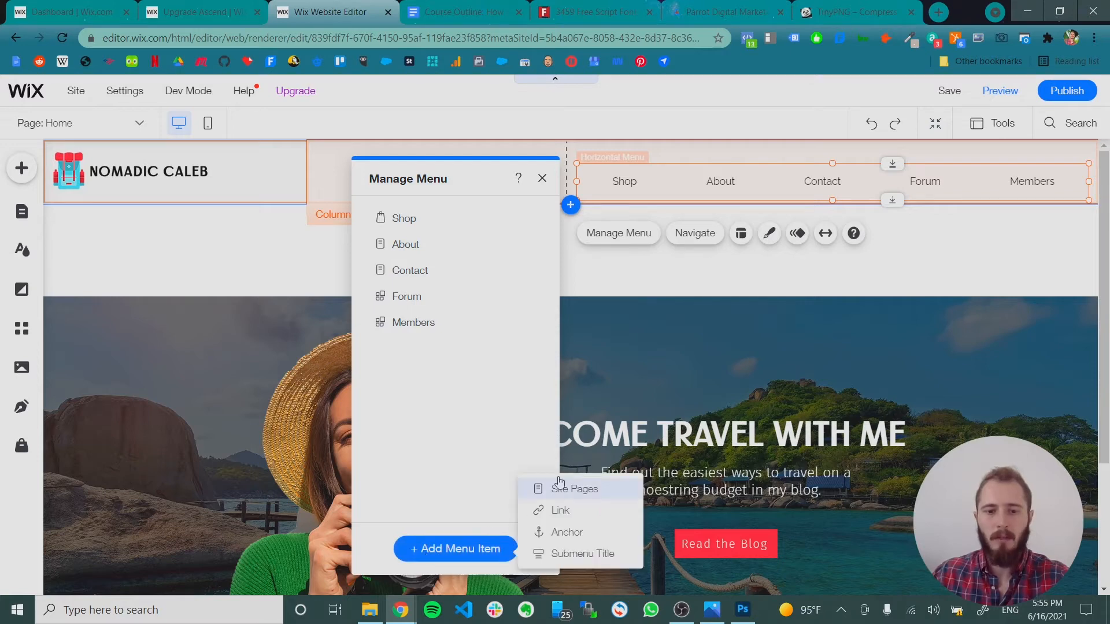
left_click(575, 488)
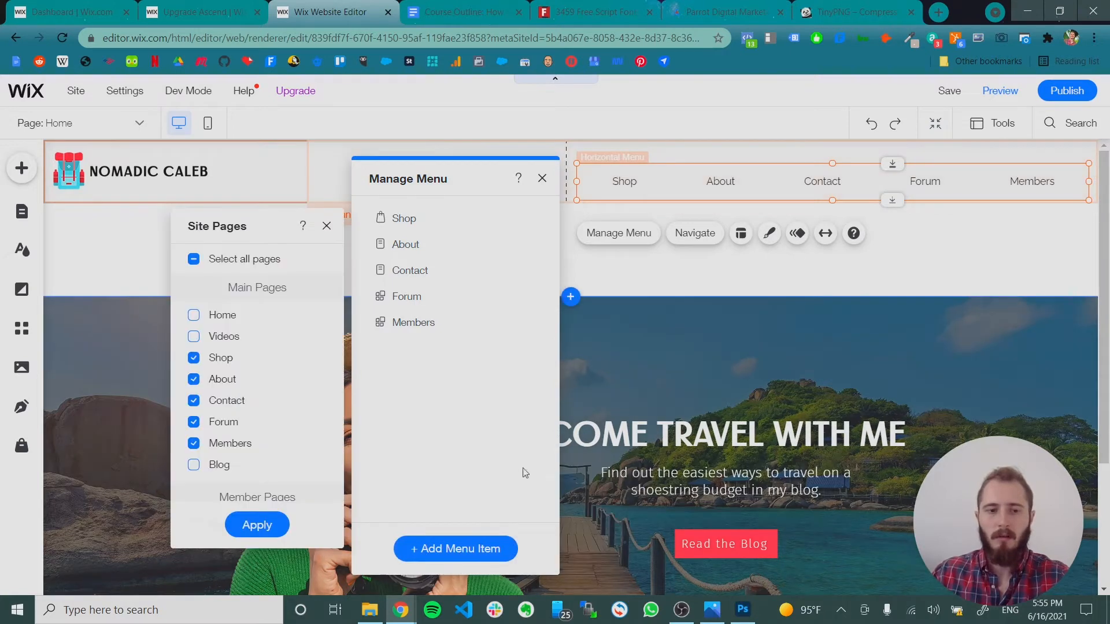
left_click(193, 337)
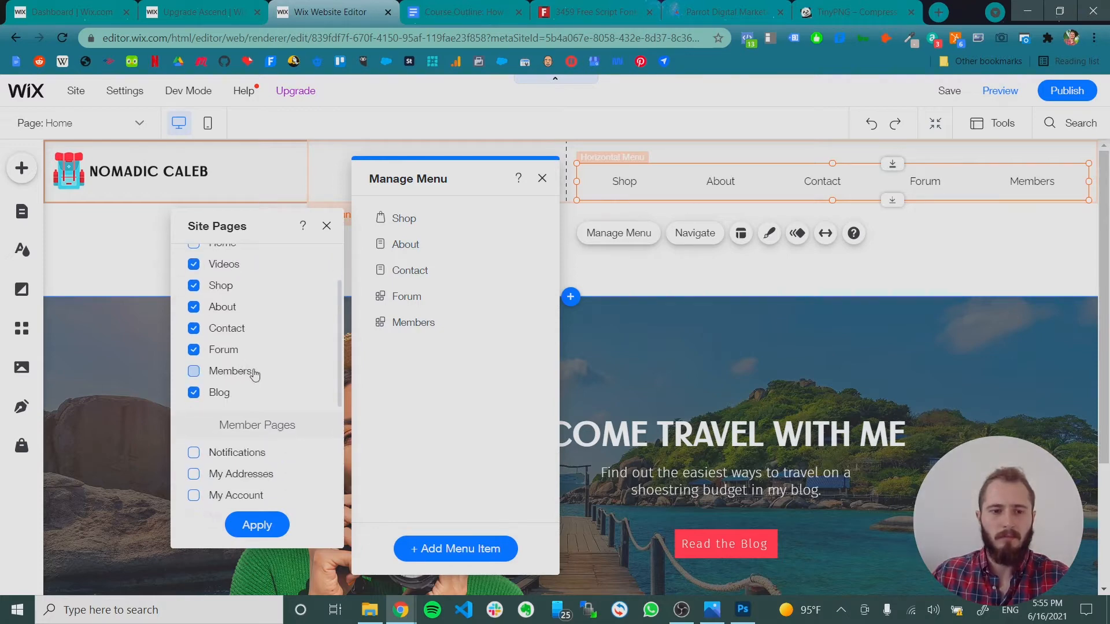
left_click(256, 524)
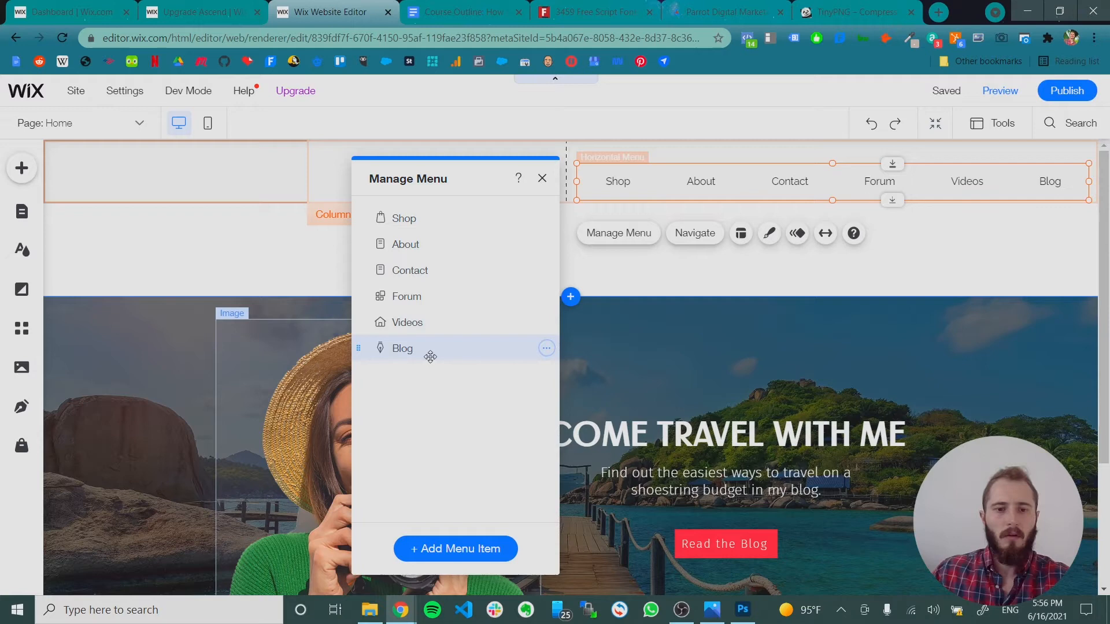
- Move Blog to the top, remove Shop, and place Forum above About
left_click_drag(401, 347, 401, 202)
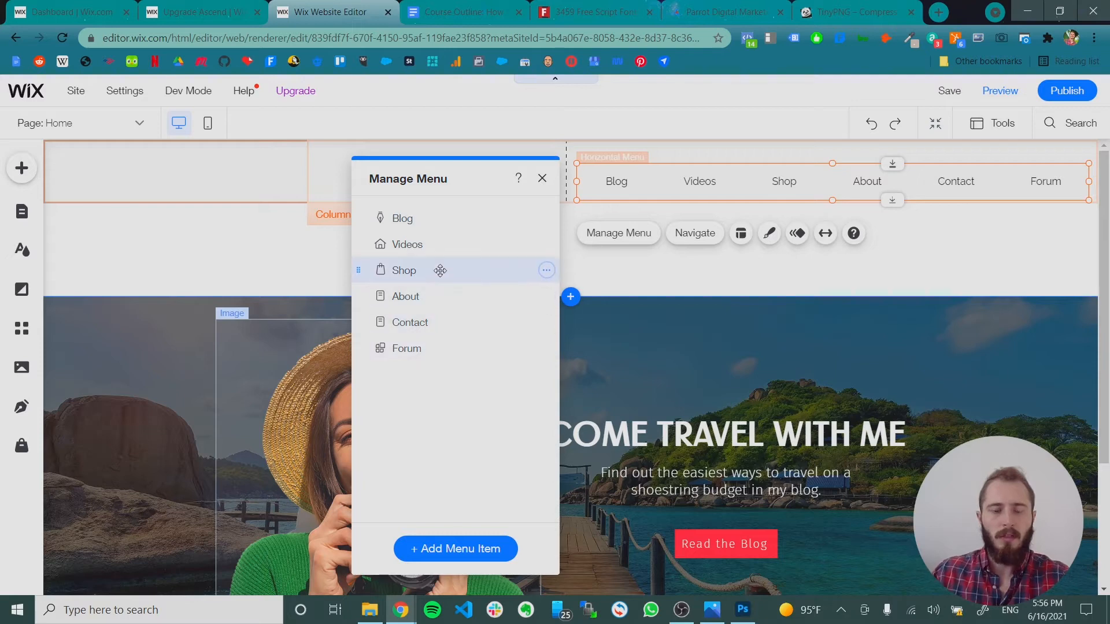
left_click_drag(404, 270, 404, 347)
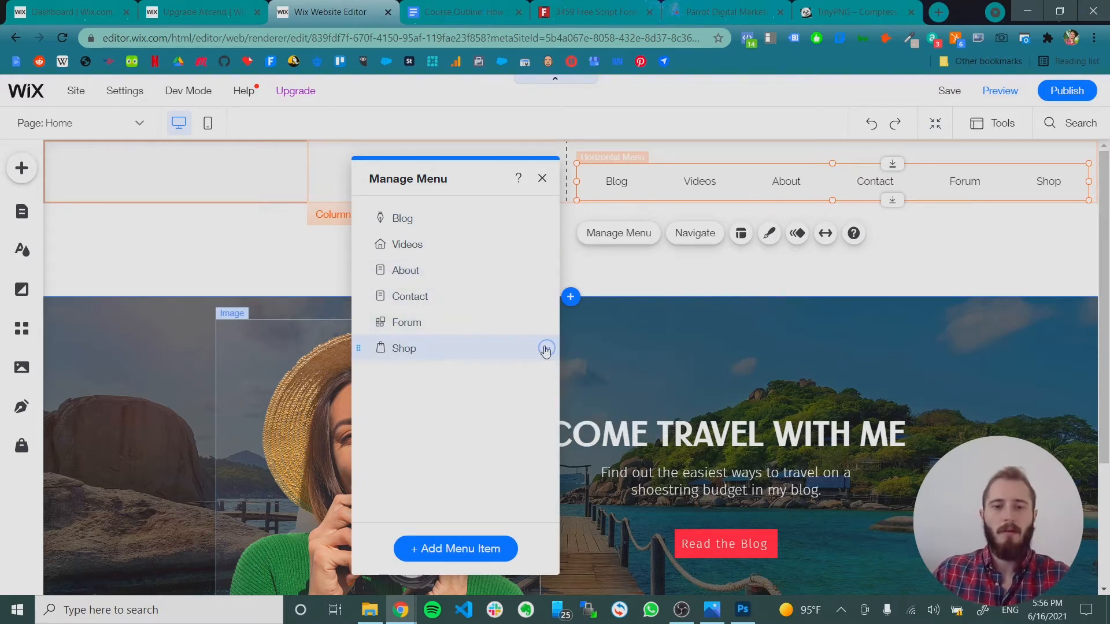
left_click(545, 350)
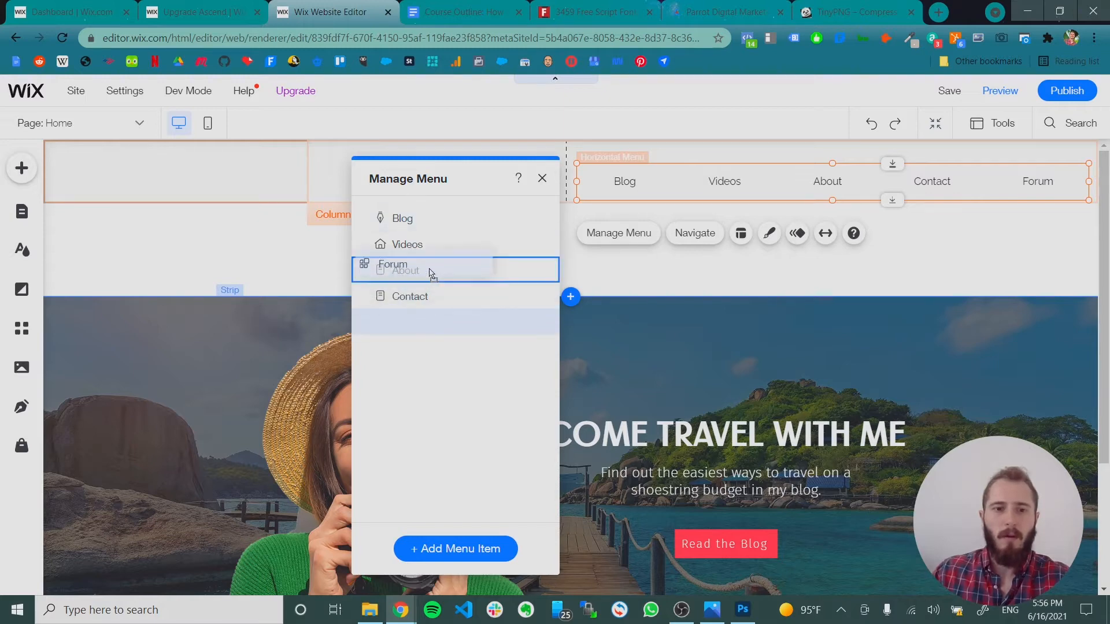
left_click_drag(405, 271, 406, 265)
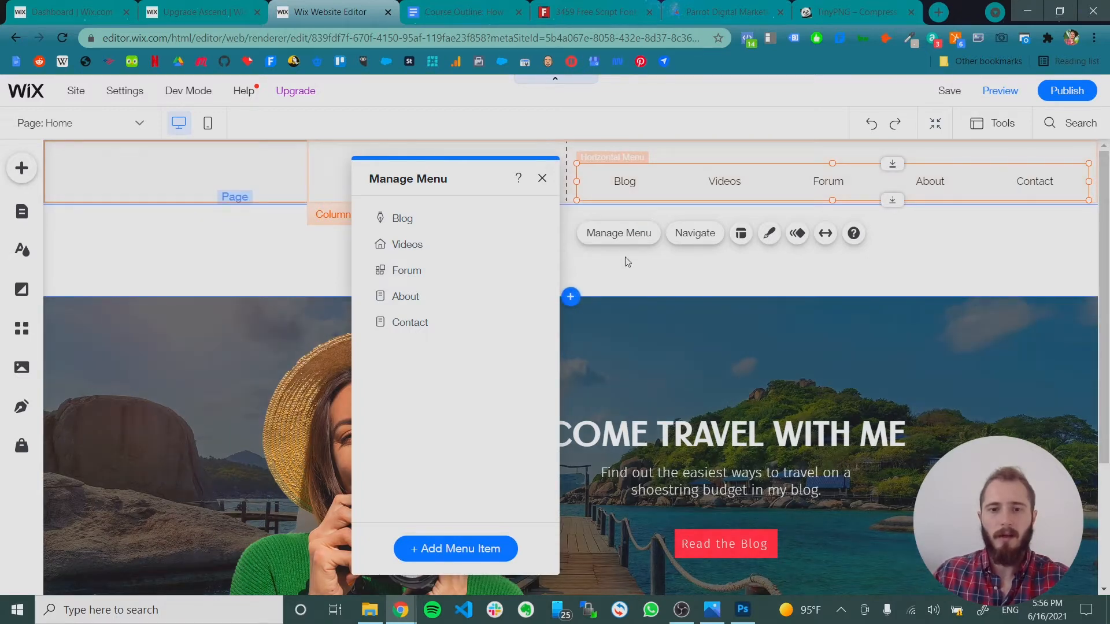
- Close menu editing and add a Button beside the menu in the header
left_click(542, 178)
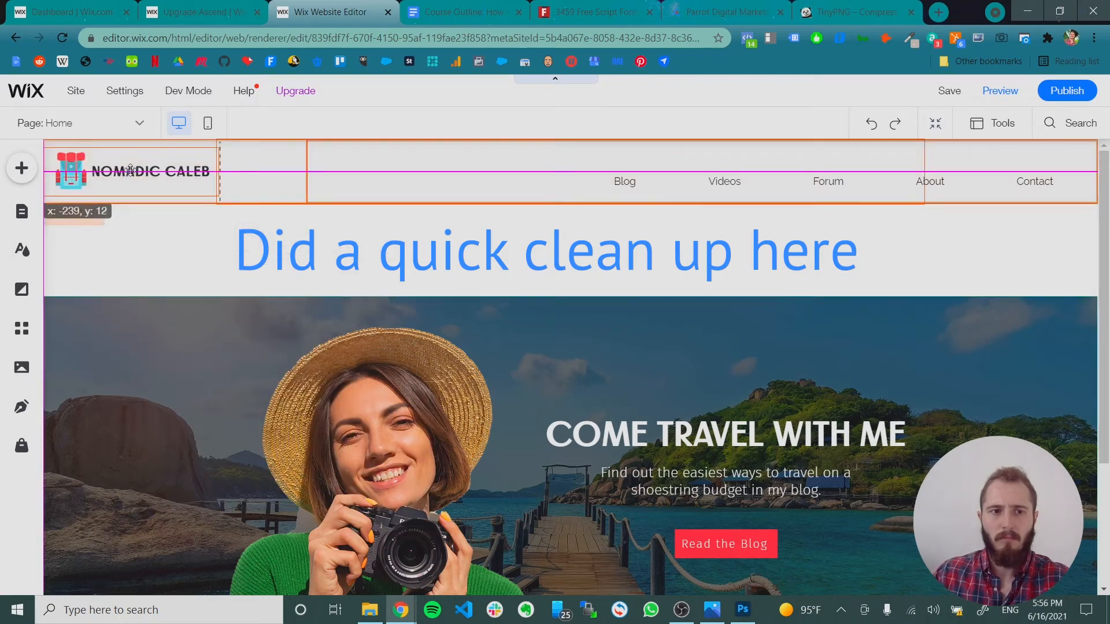
left_click(813, 181)
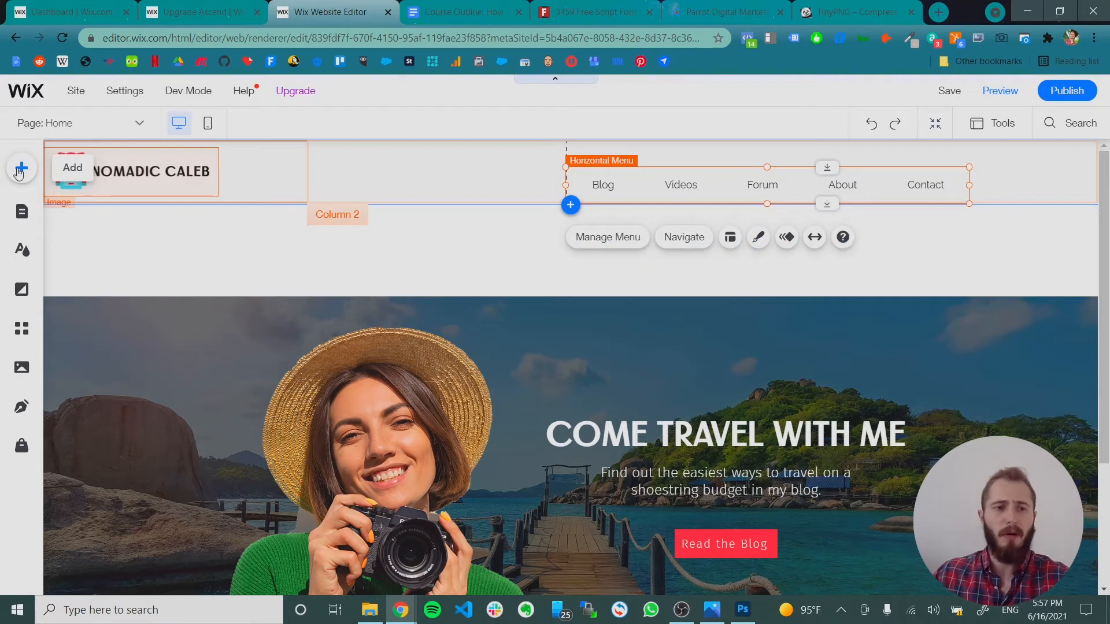
left_click(21, 168)
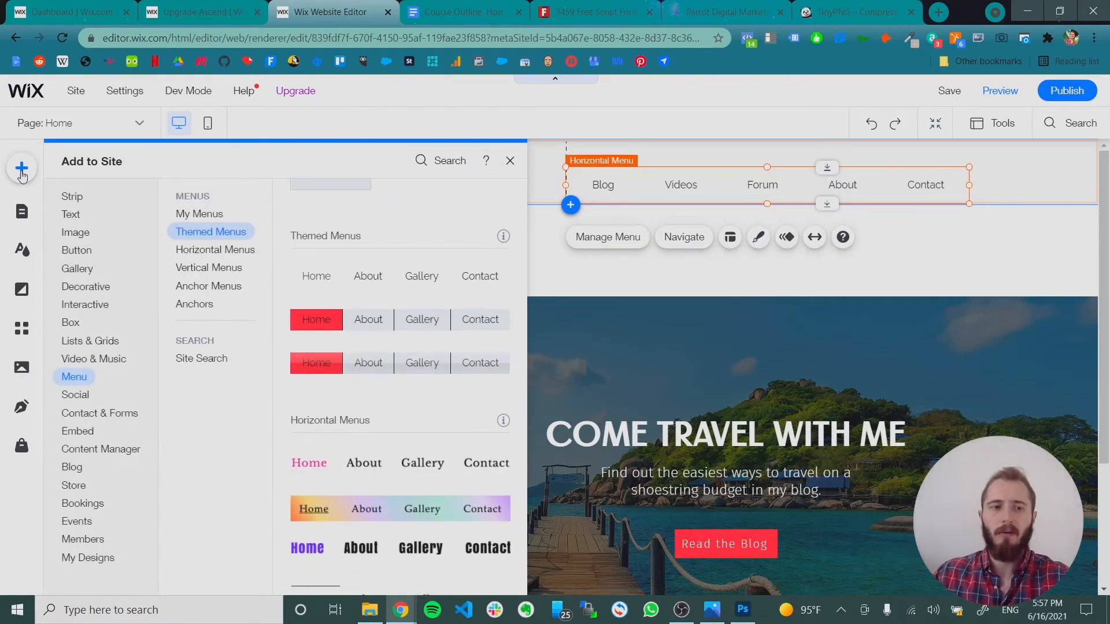
left_click(75, 232)
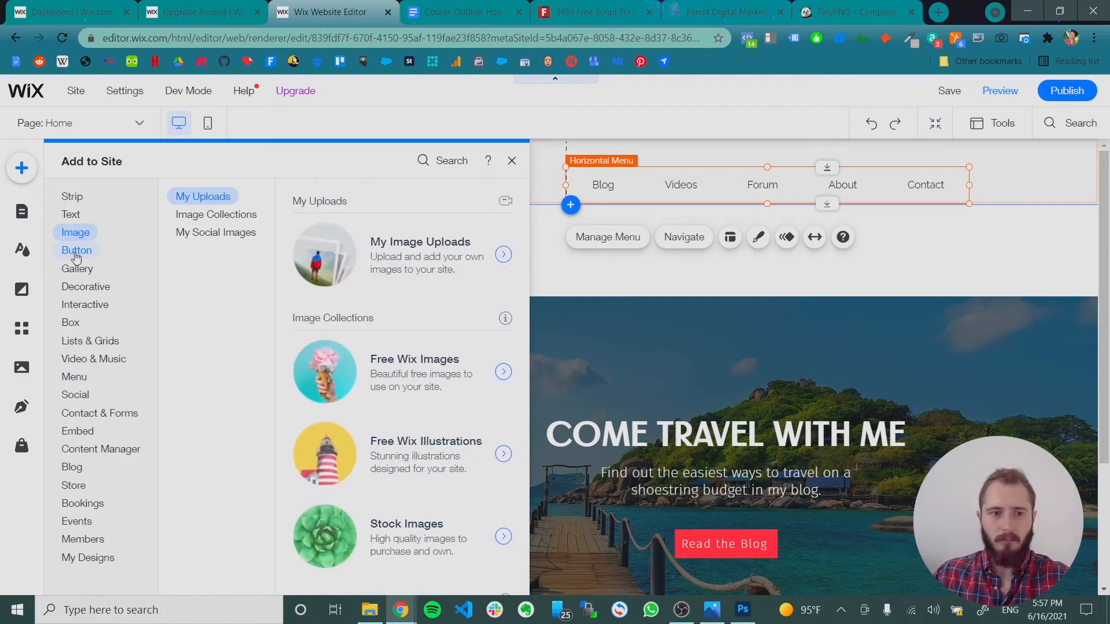
left_click(76, 250)
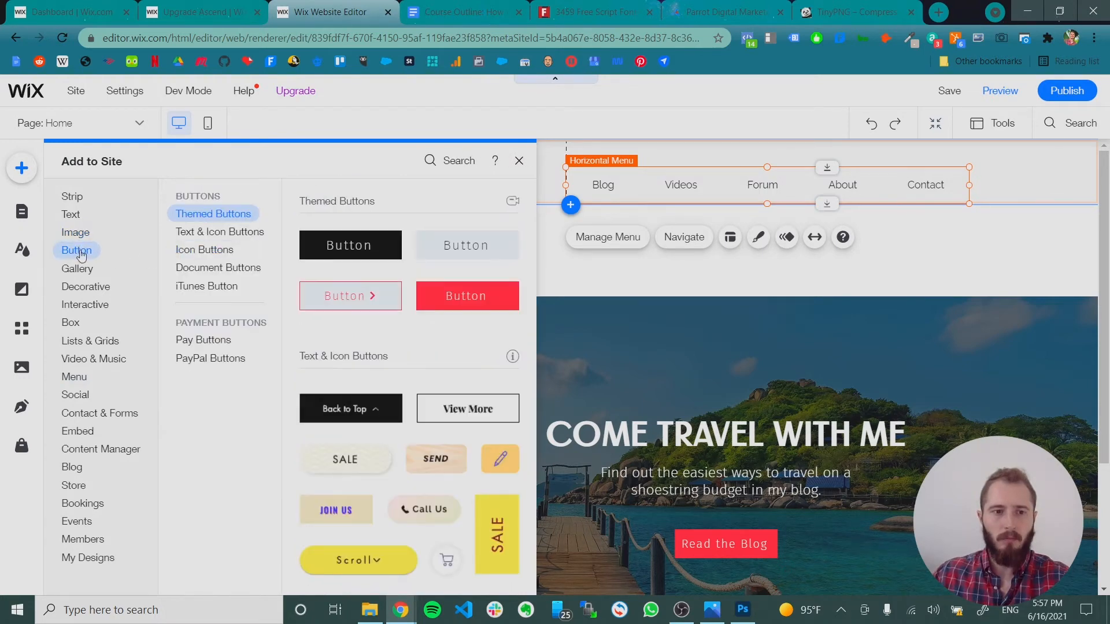
left_click(519, 161)
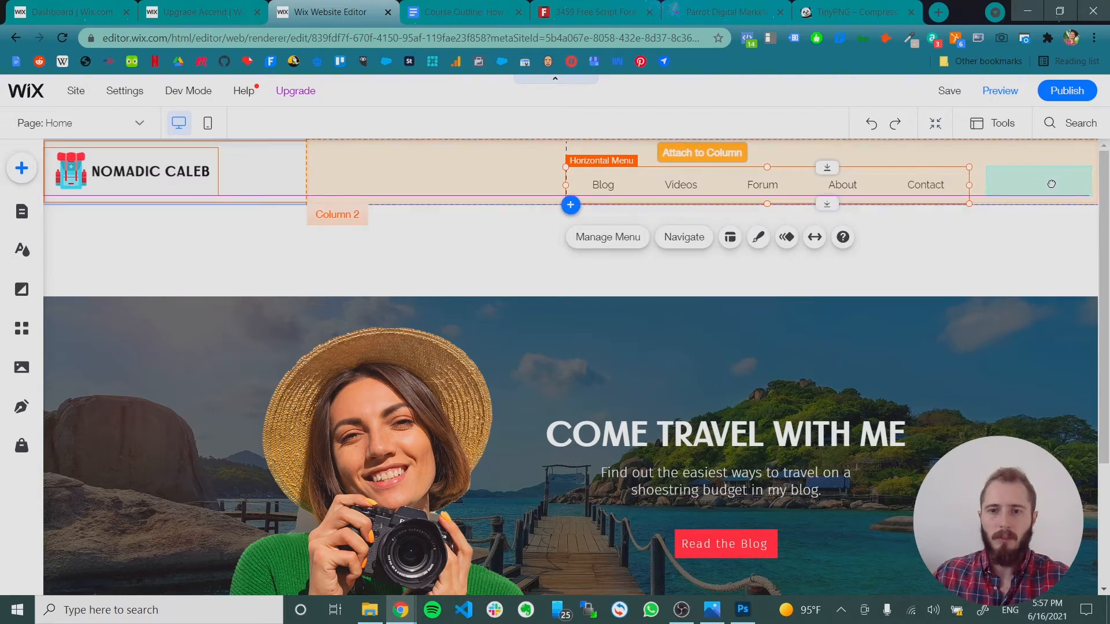
- Rename the header button to 'Shop' and link it to the Shop page in the current window
left_click(1038, 183)
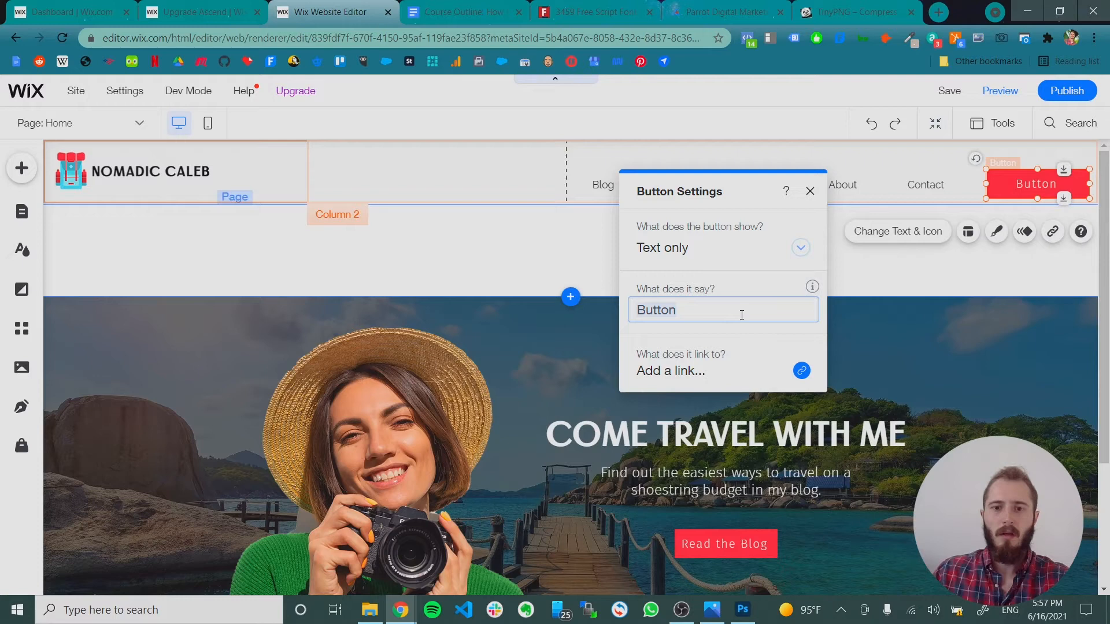
type("Shop")
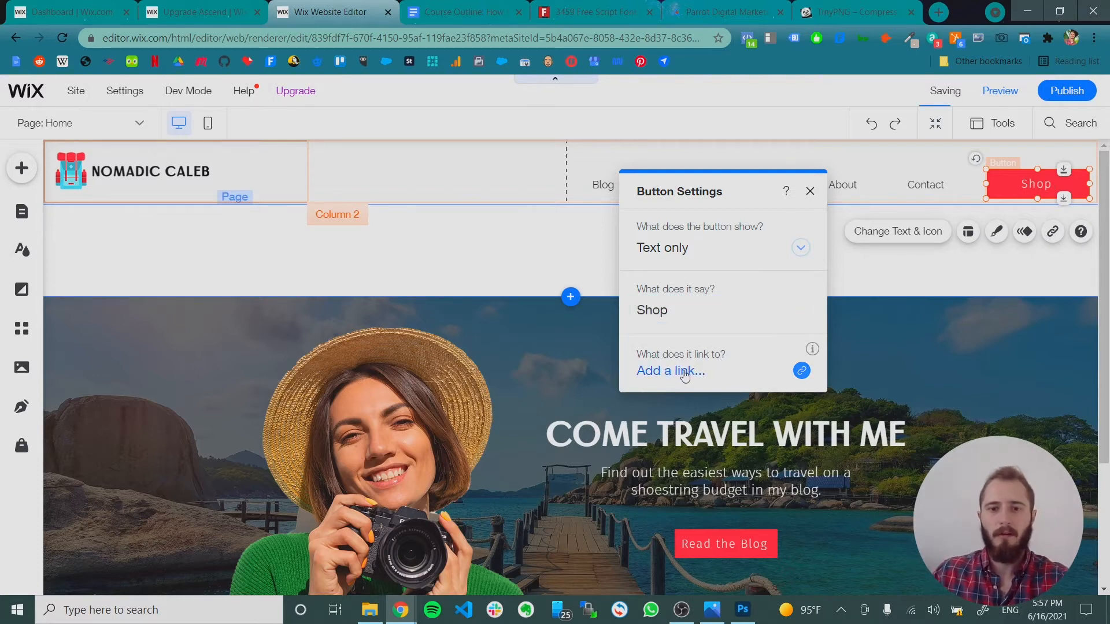
left_click(669, 370)
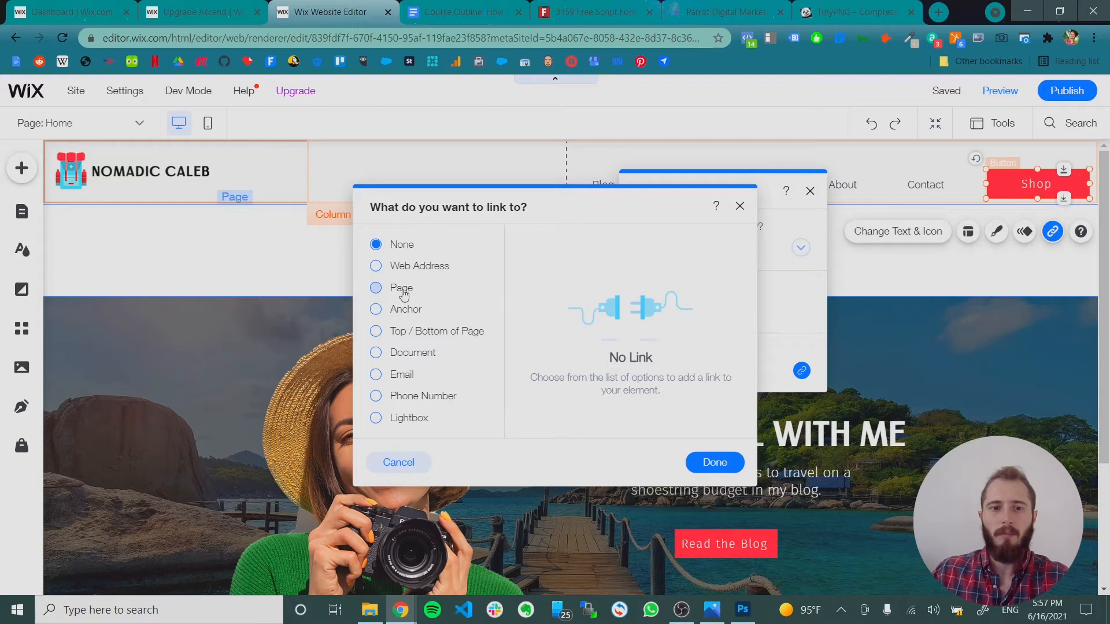
left_click(375, 287)
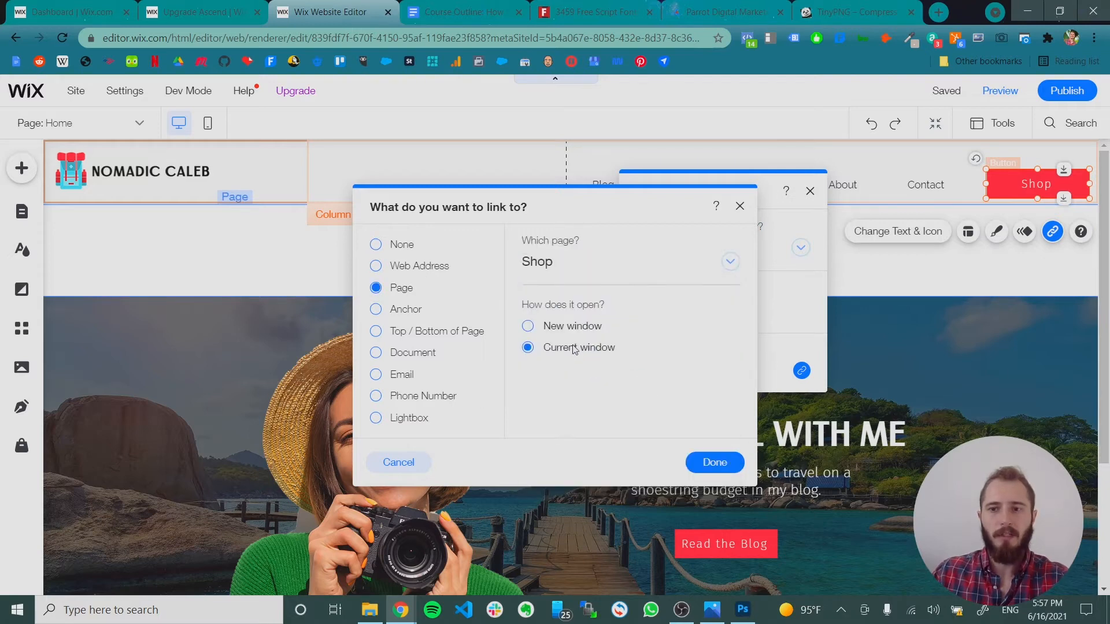
left_click(714, 462)
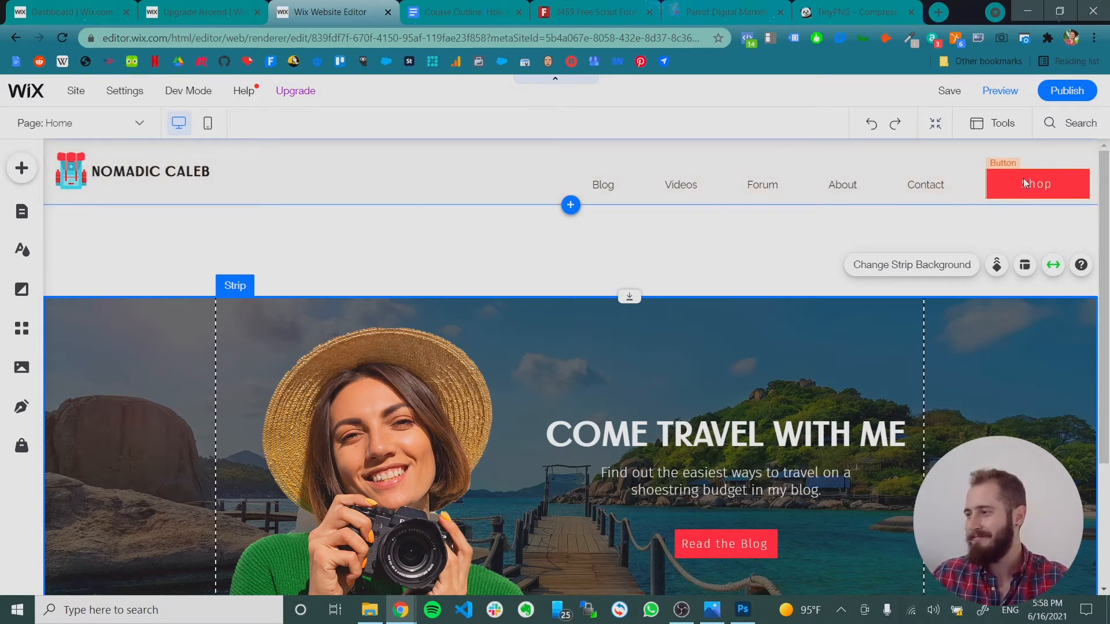
mouse_move(21, 168)
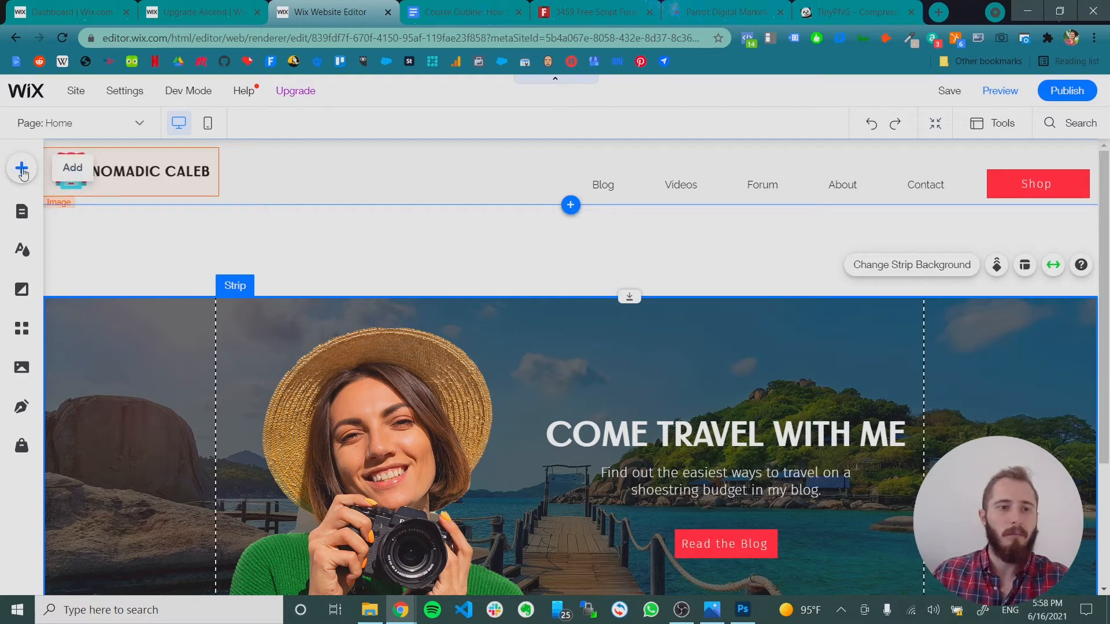
- Place the black Social Bar icon set in the header and select it
left_click(21, 168)
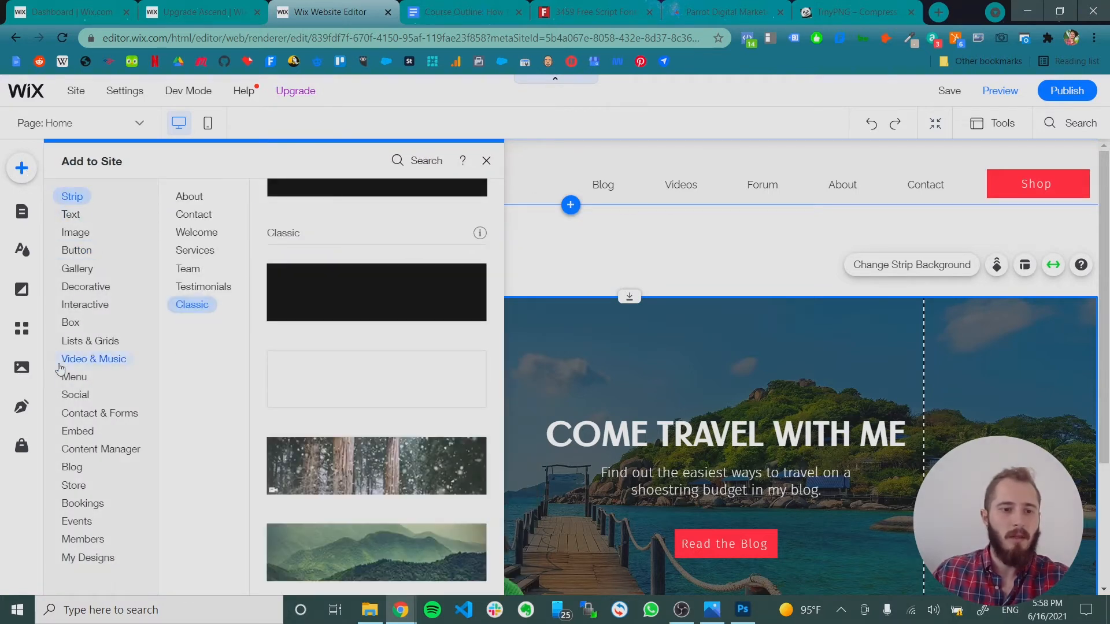
left_click(75, 394)
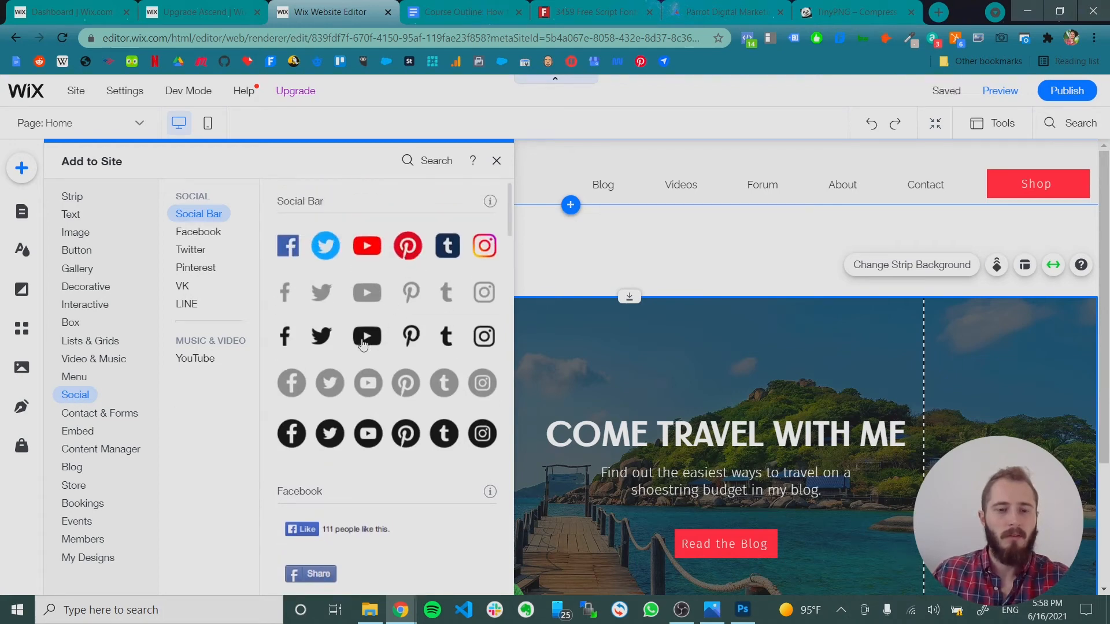
left_click(496, 160)
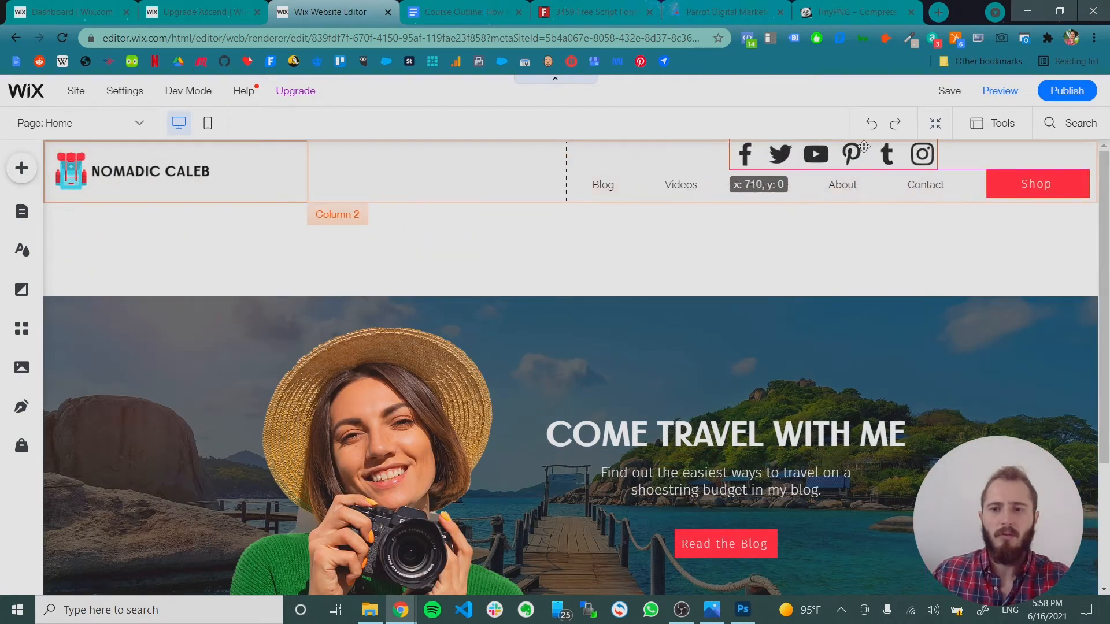
left_click(832, 154)
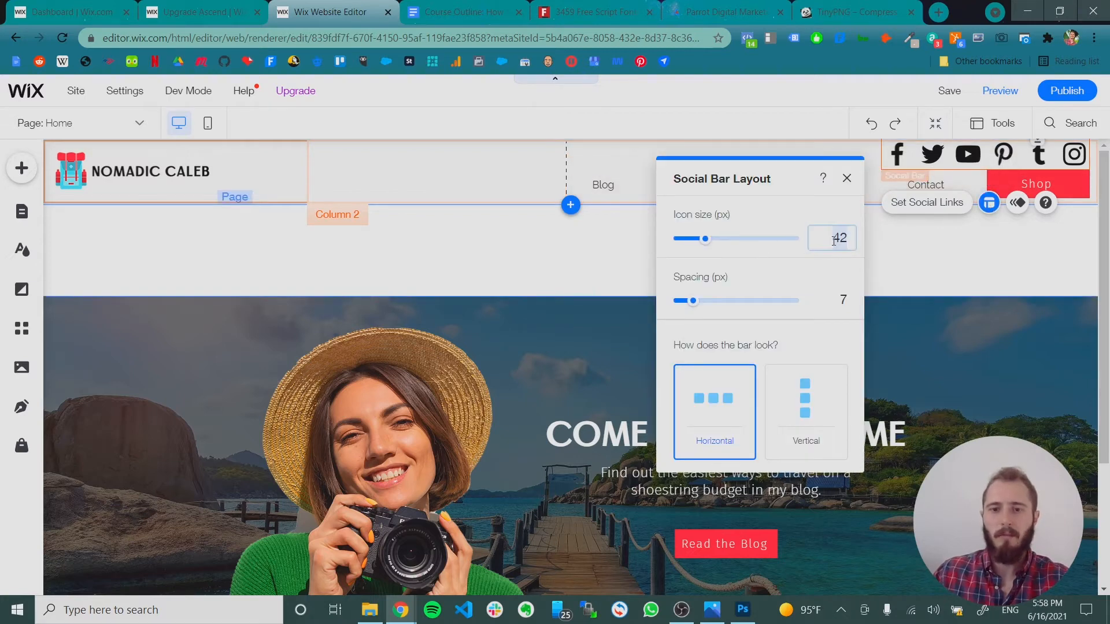
- Set the social bar icon size to 20 px and close the layout panel
left_click_drag(704, 238, 684, 238)
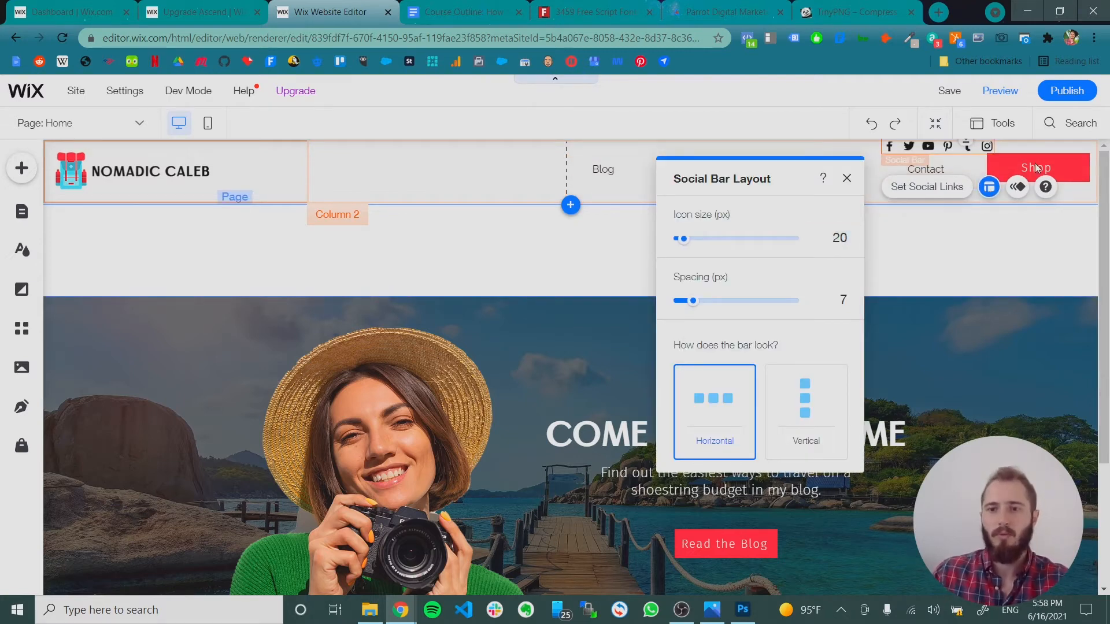
left_click(846, 177)
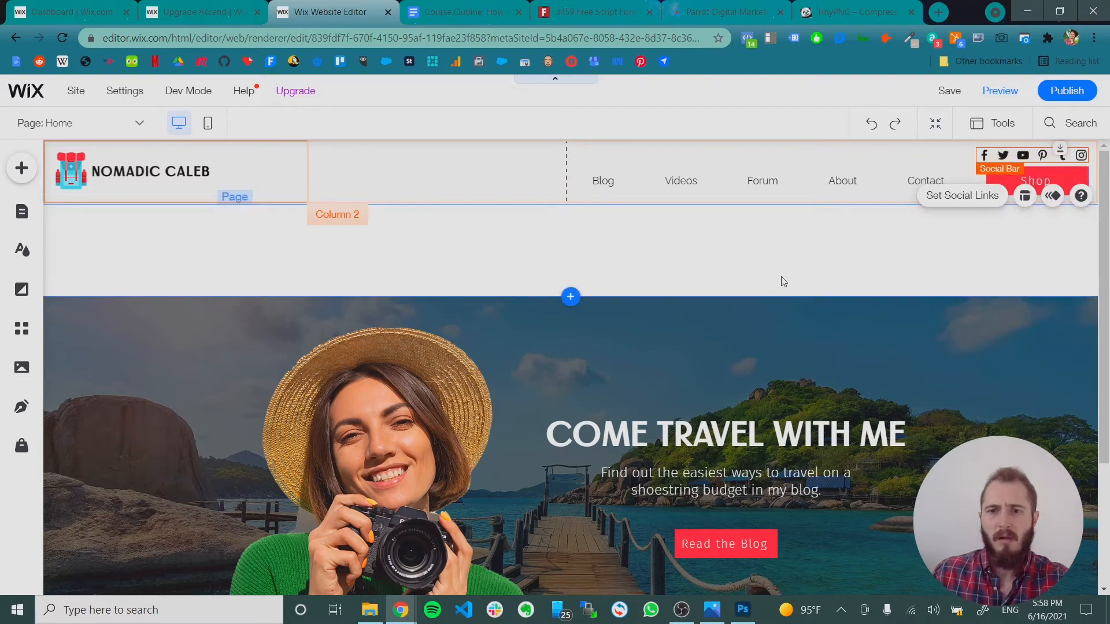
- Resize the Shop button and position it under the social icons, level with the menu
left_click(1035, 180)
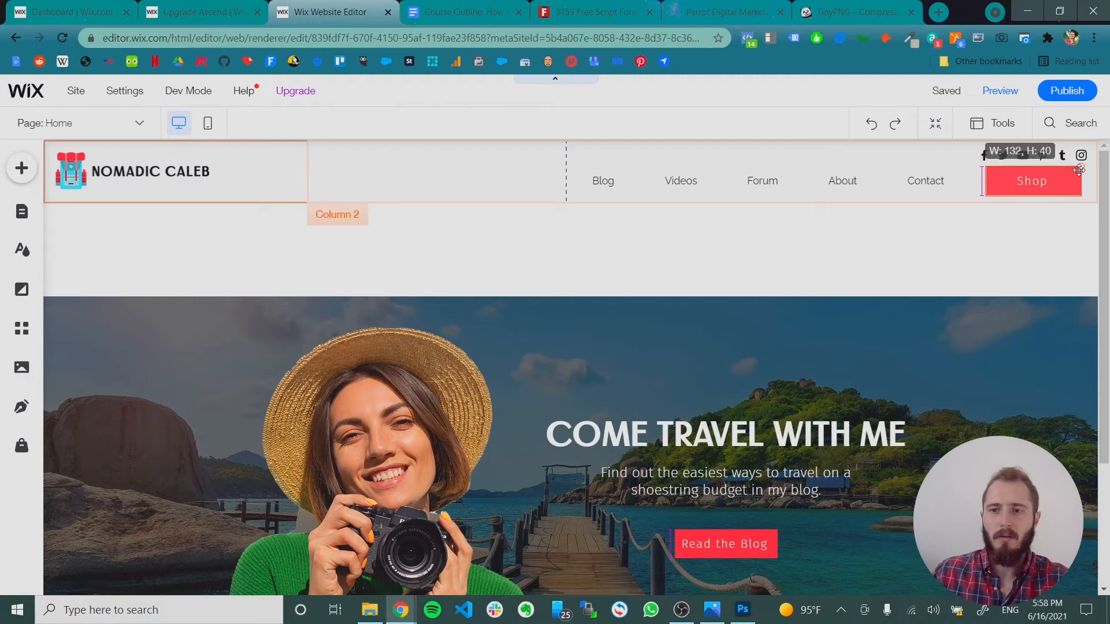
left_click(1031, 181)
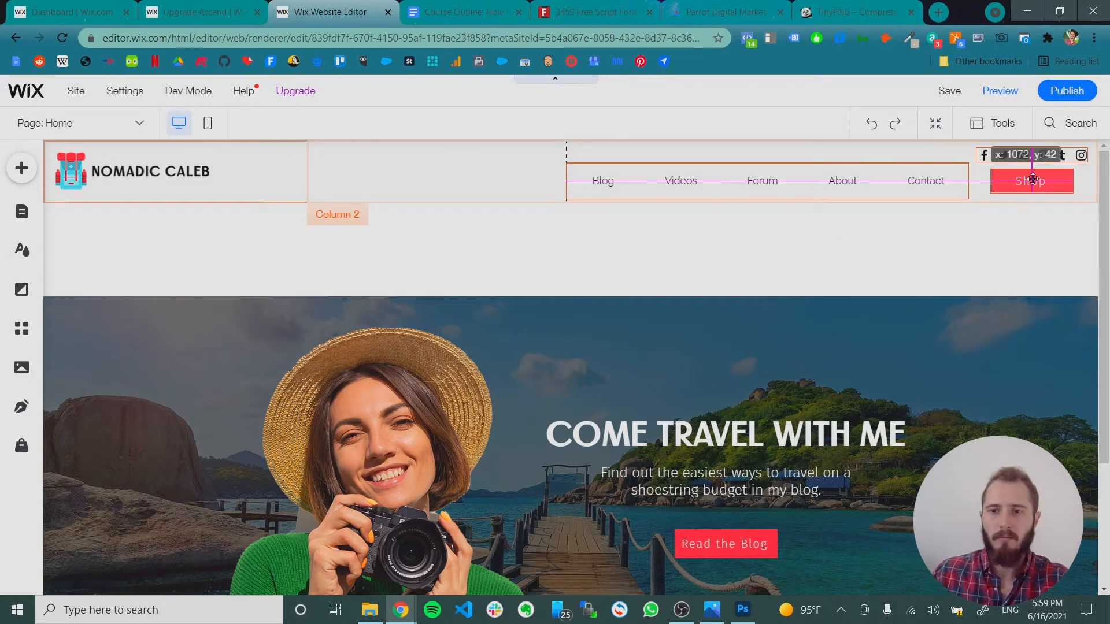
left_click(1031, 180)
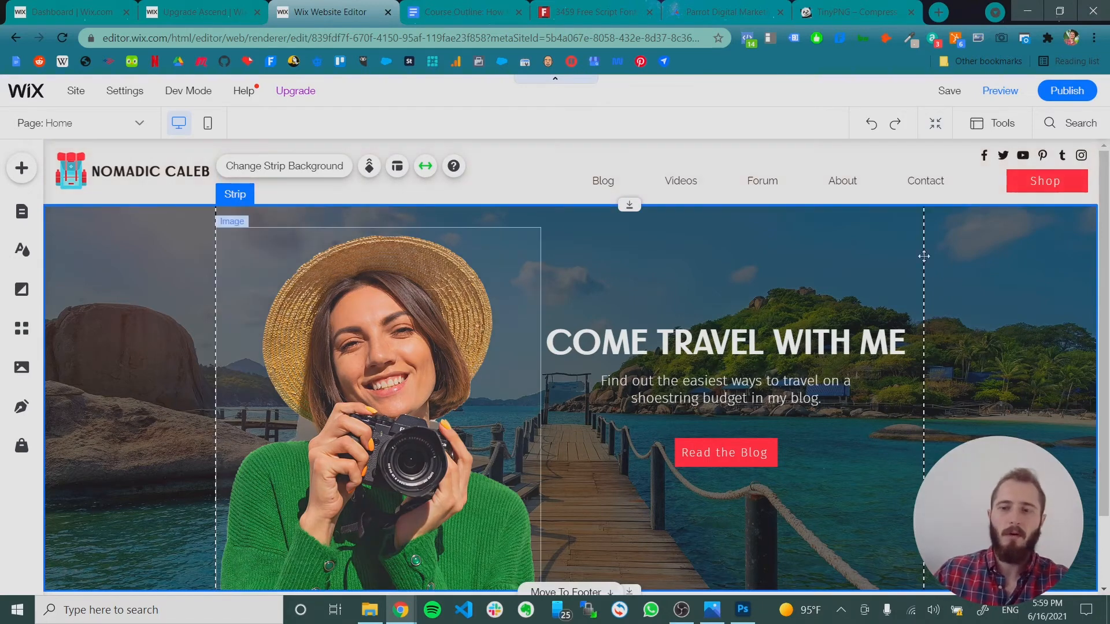
mouse_move(1062, 154)
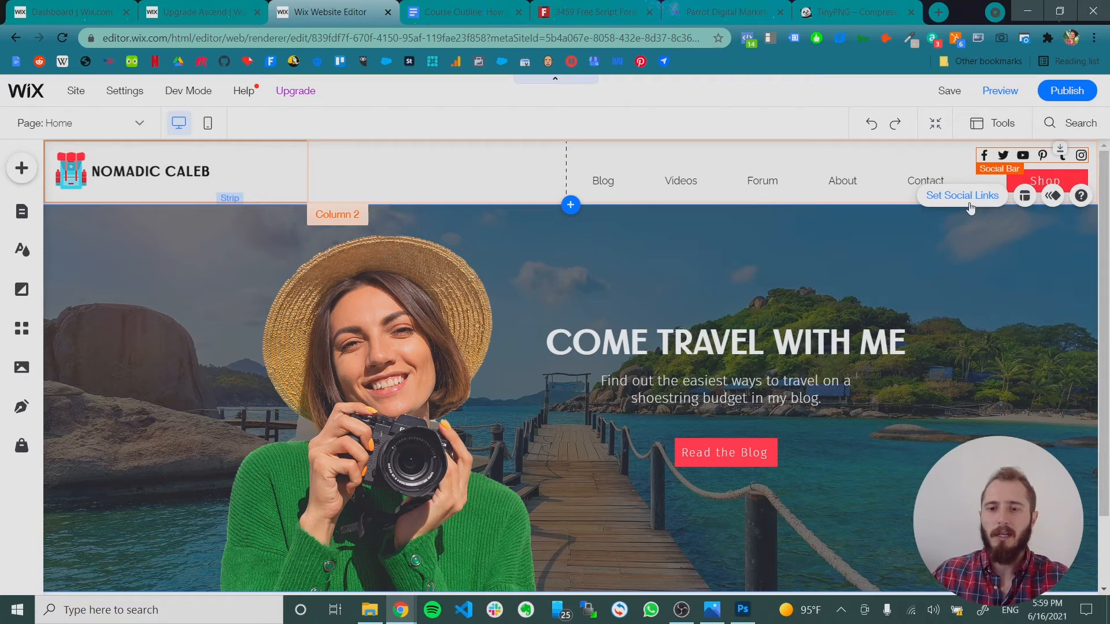
- Change the Facebook icon's web address to the parrotdigital Facebook page
left_click(962, 196)
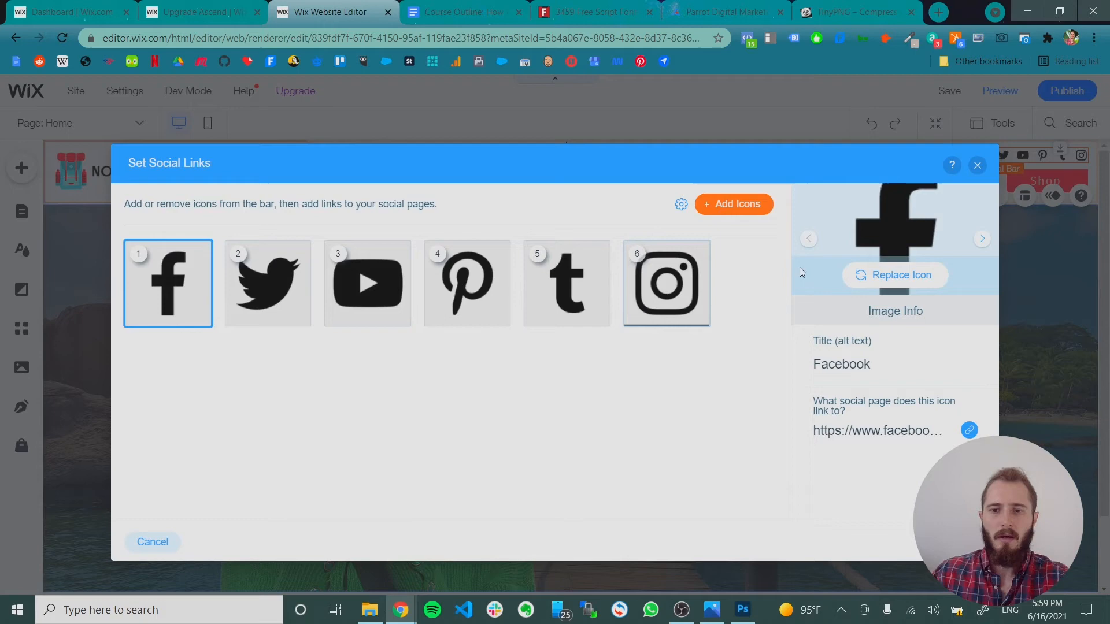
left_click(969, 430)
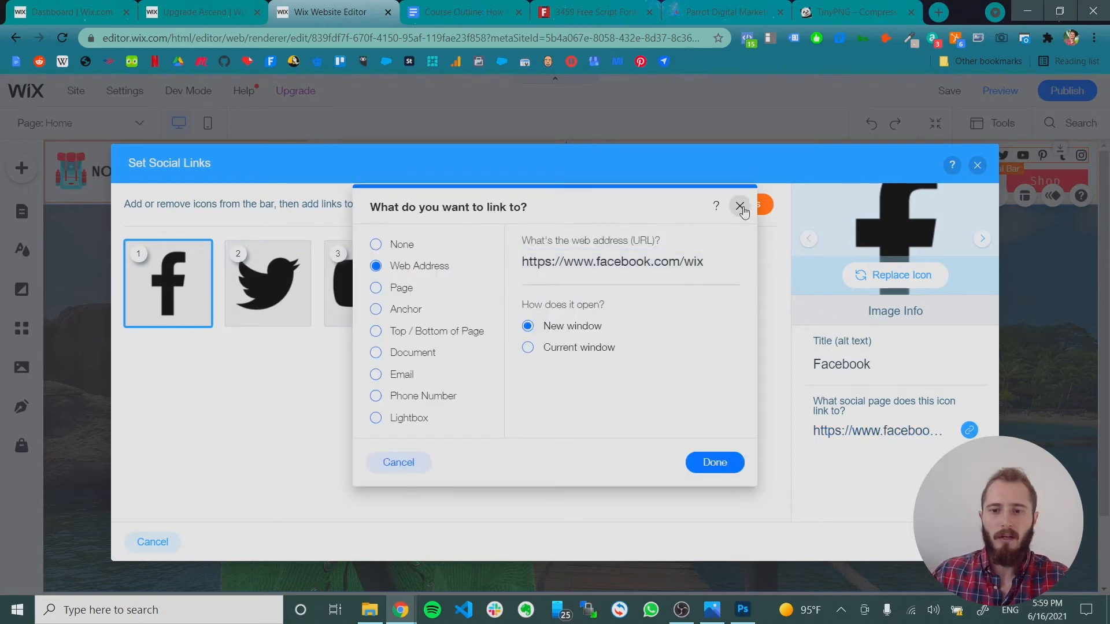
left_click(738, 205)
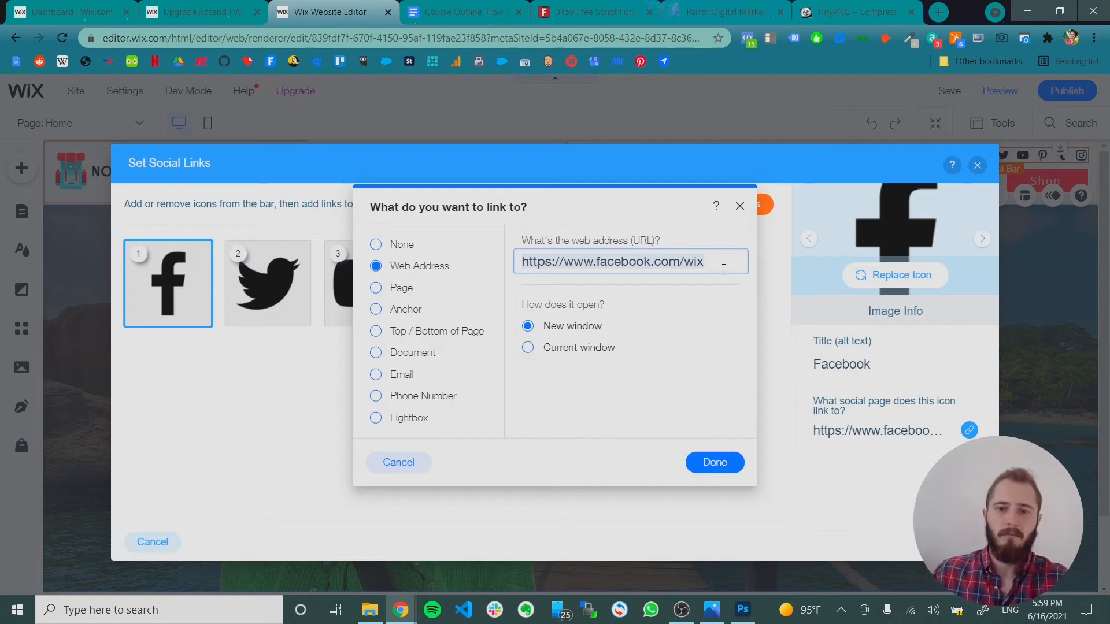
key("Backspace")
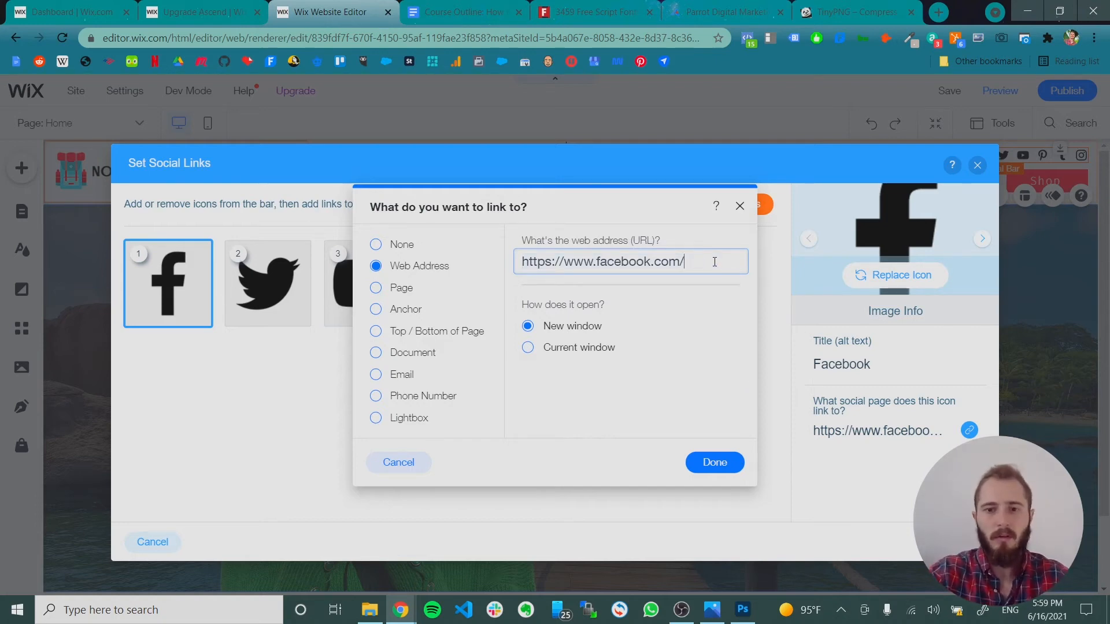
type("parrotdigital")
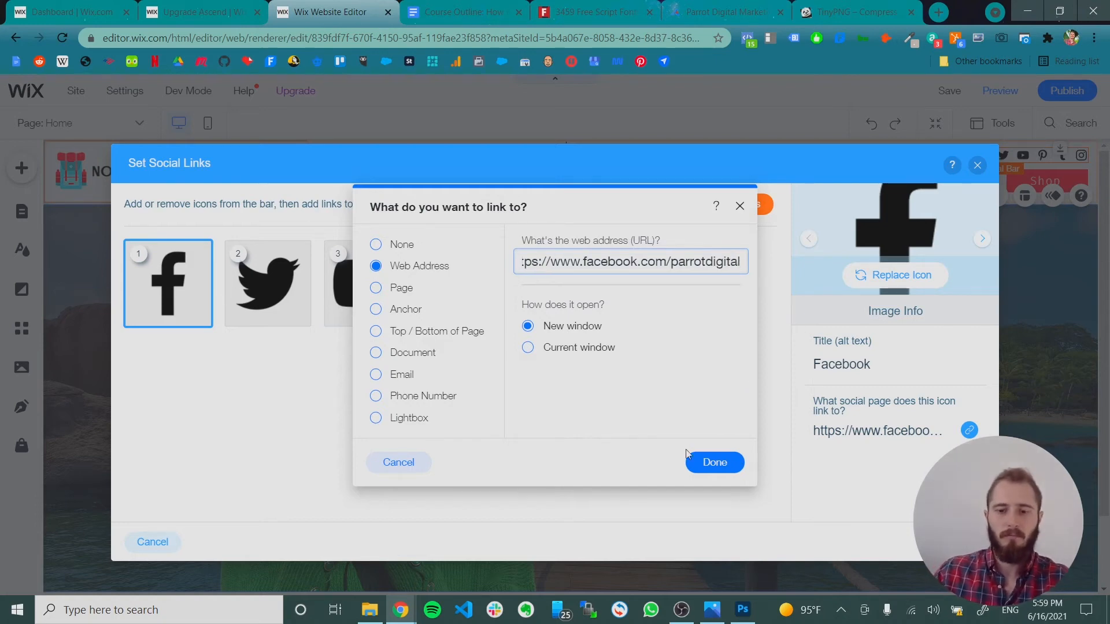
left_click(713, 462)
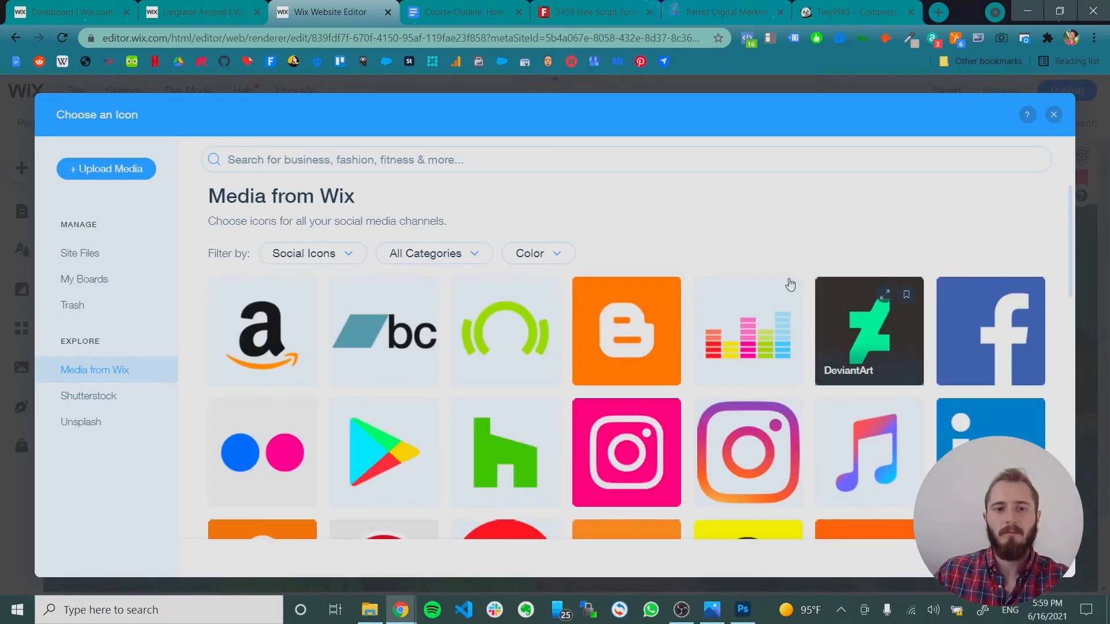
- Search icons for 'facebo', then close the Choose an Icon dialog
type("facebook")
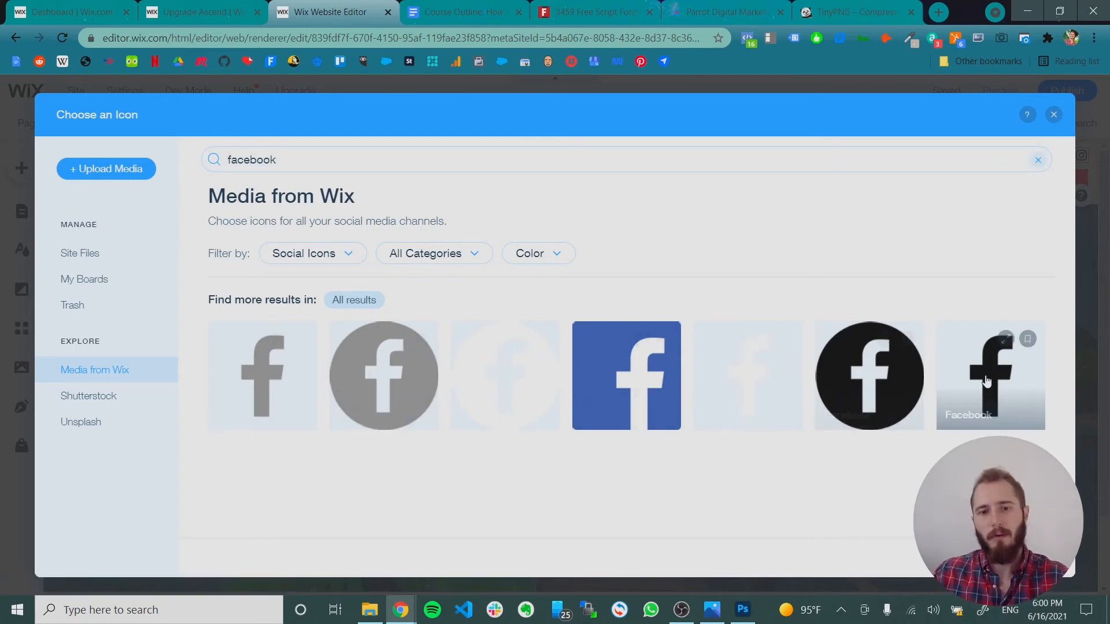
mouse_move(626, 358)
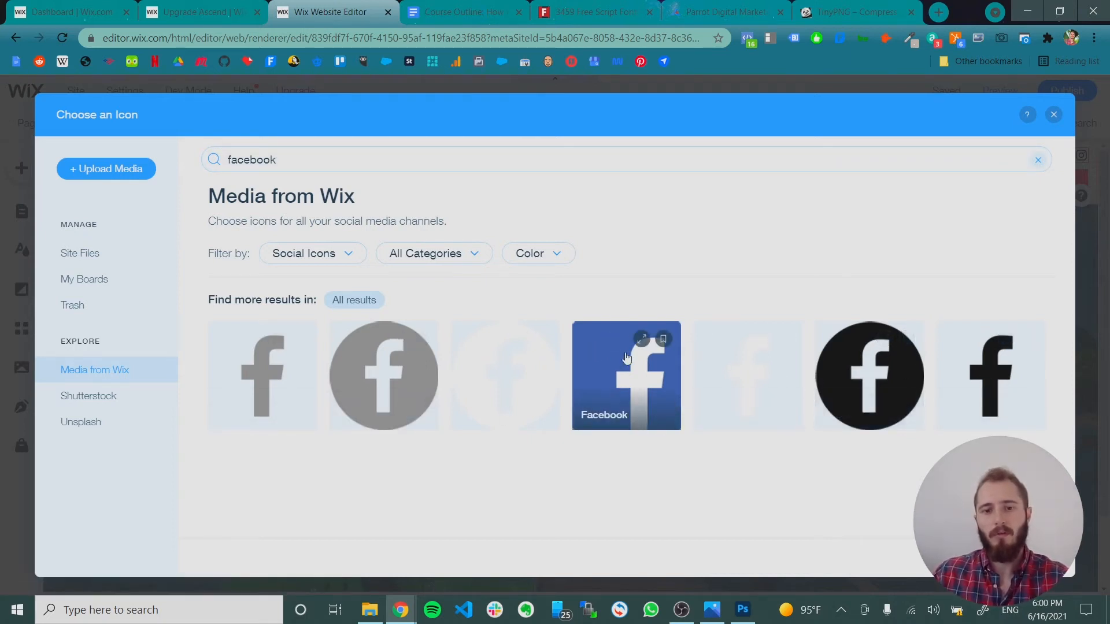
mouse_move(638, 447)
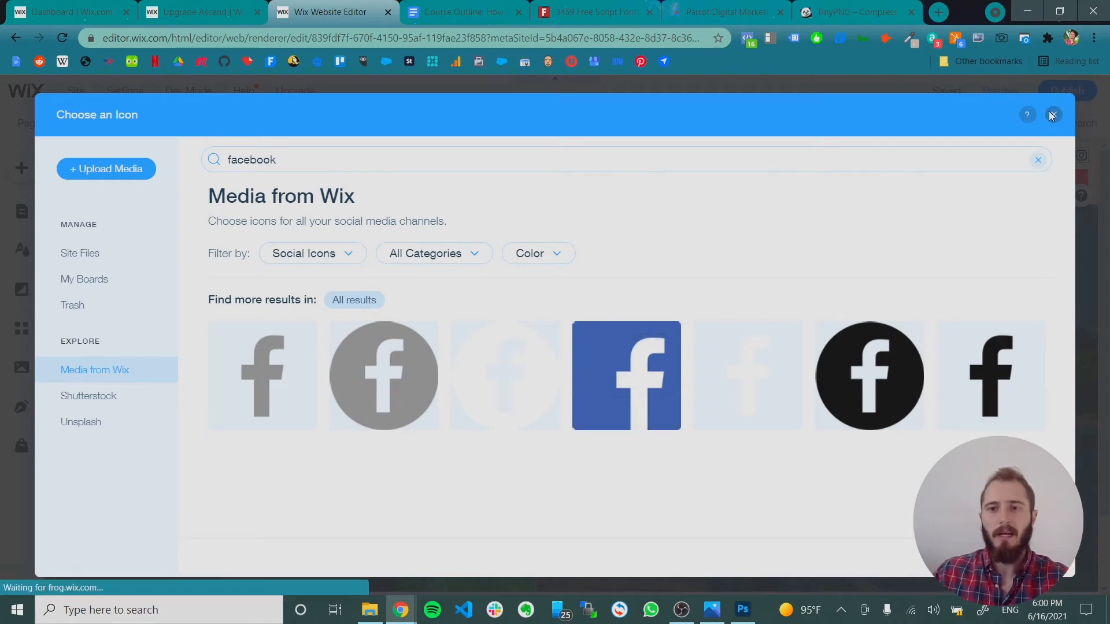
left_click(1051, 114)
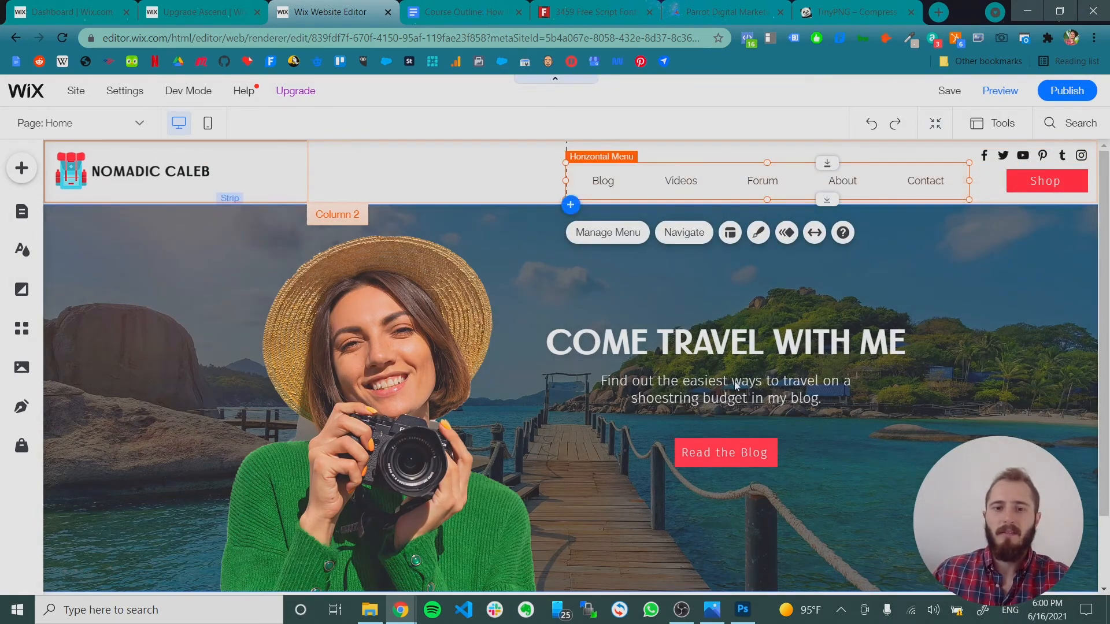
- Select the horizontal menu and open its Design presets panel
left_click(723, 388)
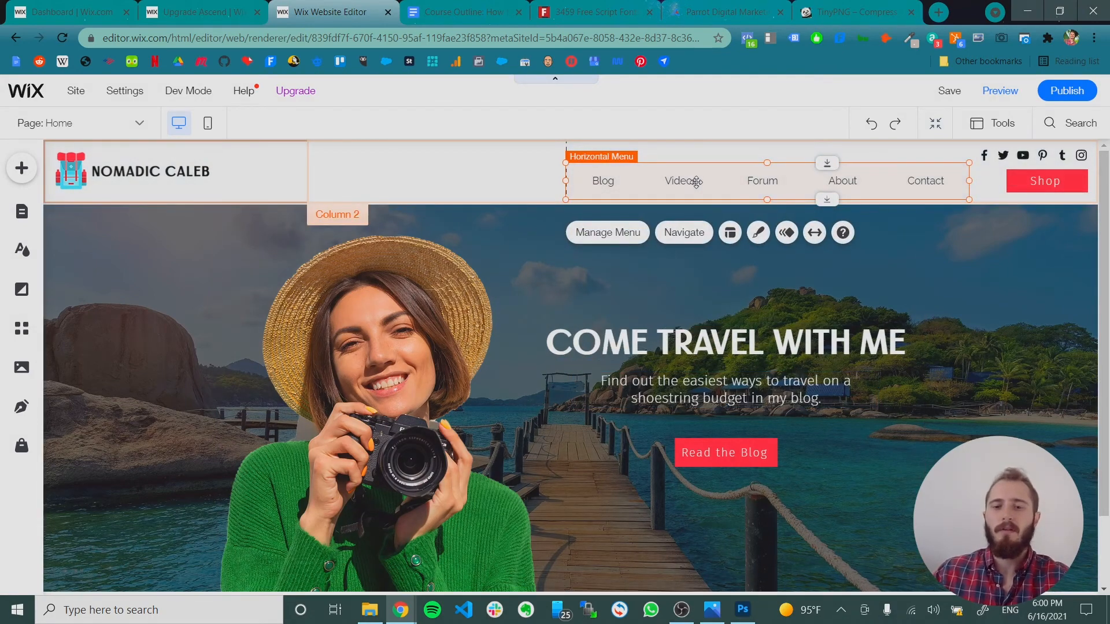
left_click(723, 342)
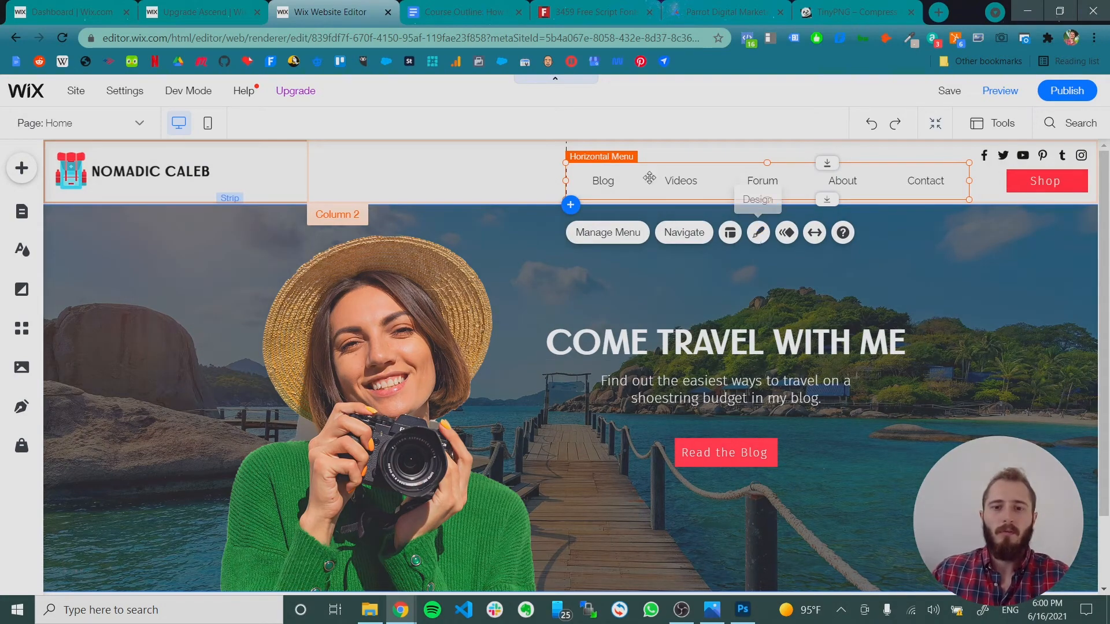
left_click(758, 233)
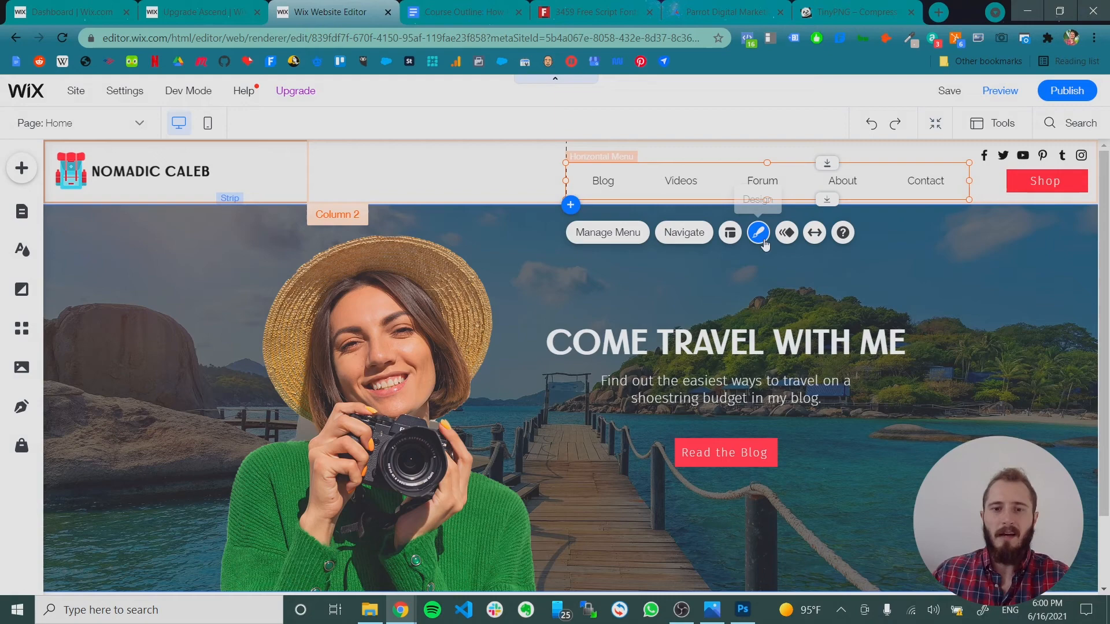
left_click(758, 232)
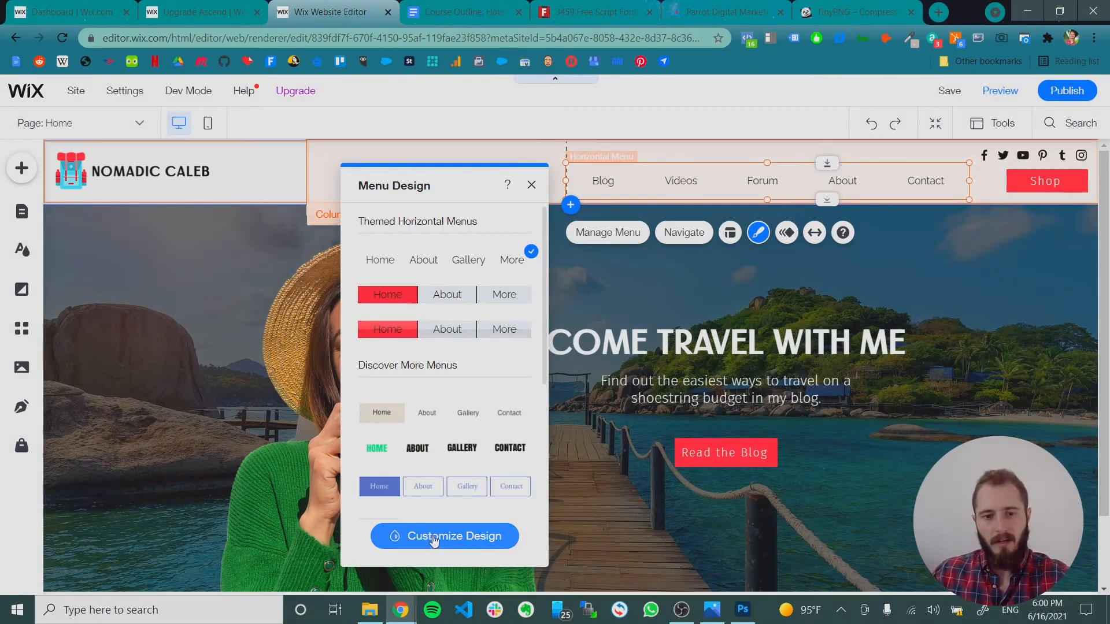
- Apply the Heading 6 Dalton theme font to the menu text and edit the size toward 19 px
left_click(444, 535)
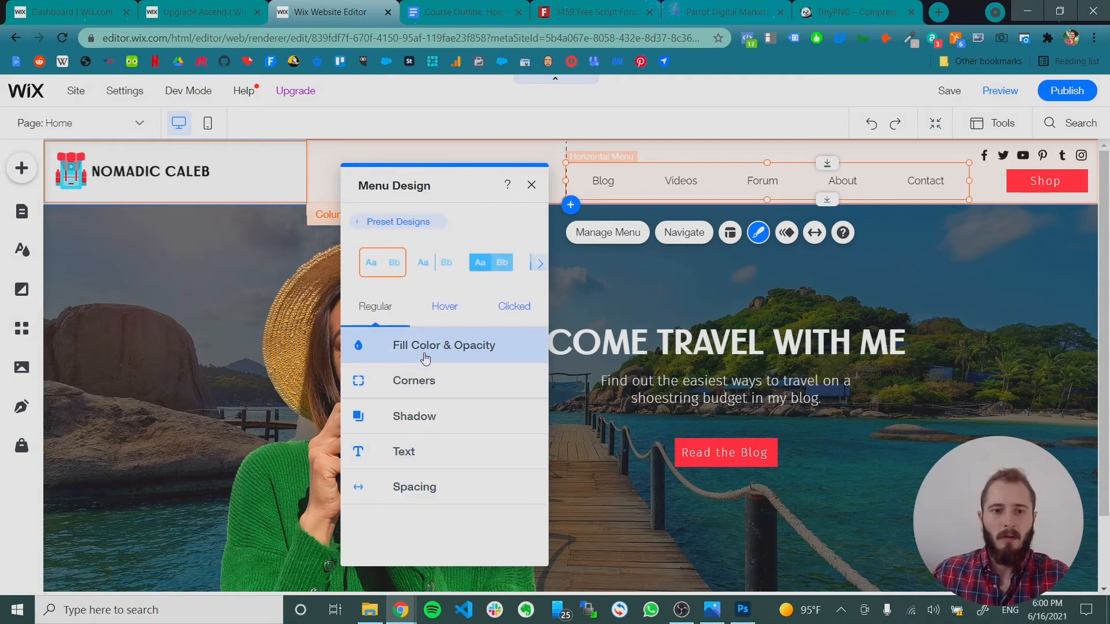
mouse_move(388, 312)
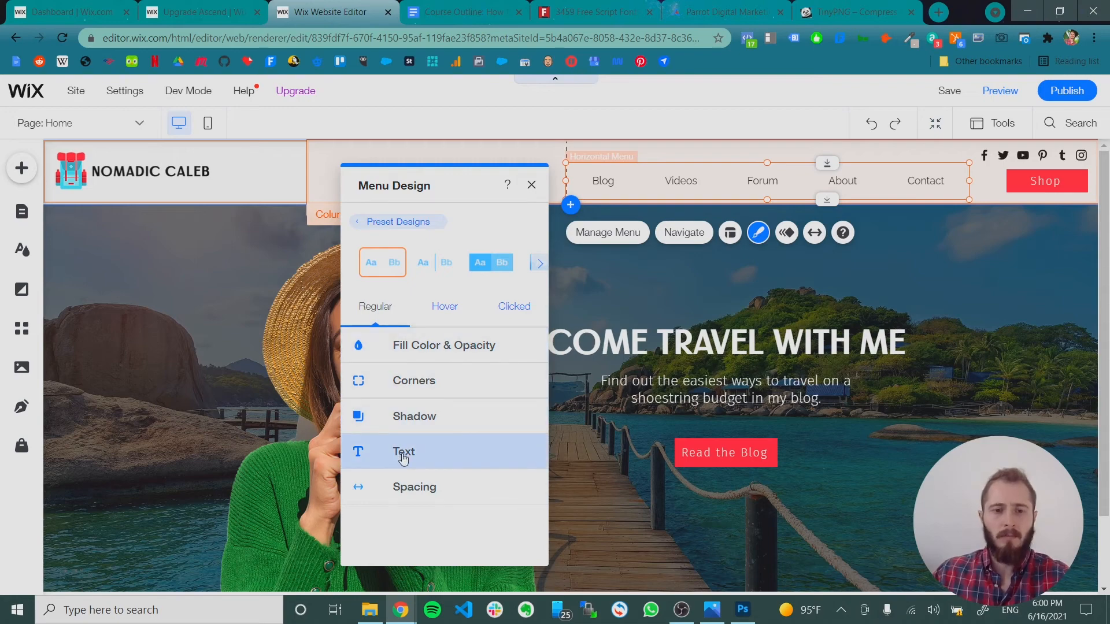
left_click(403, 451)
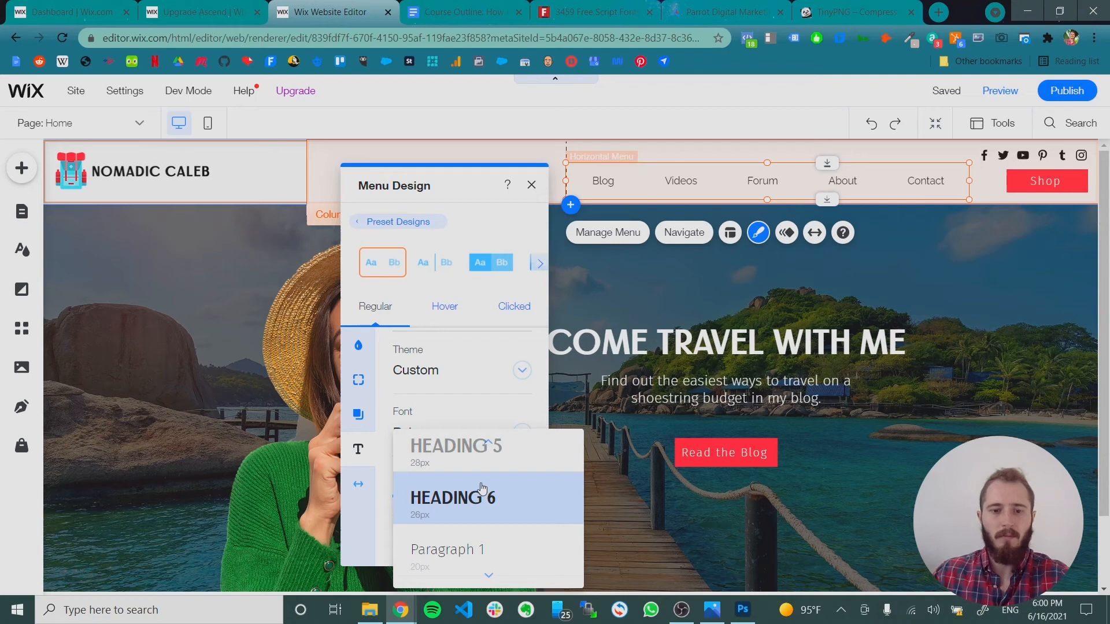
left_click(453, 497)
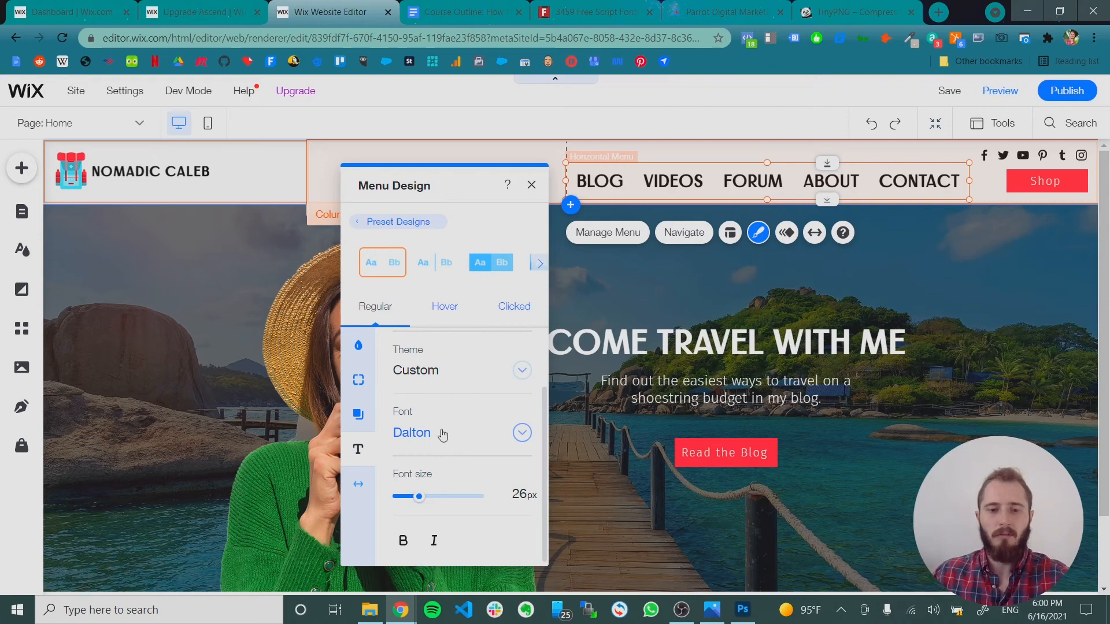
left_click(516, 493)
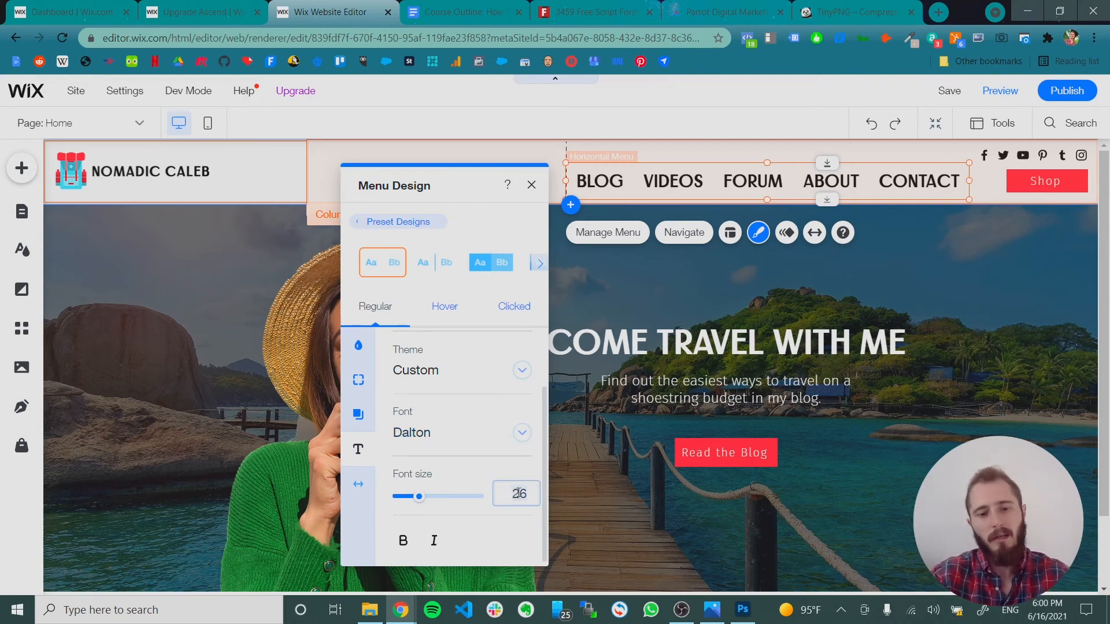
left_click_drag(419, 496, 414, 496)
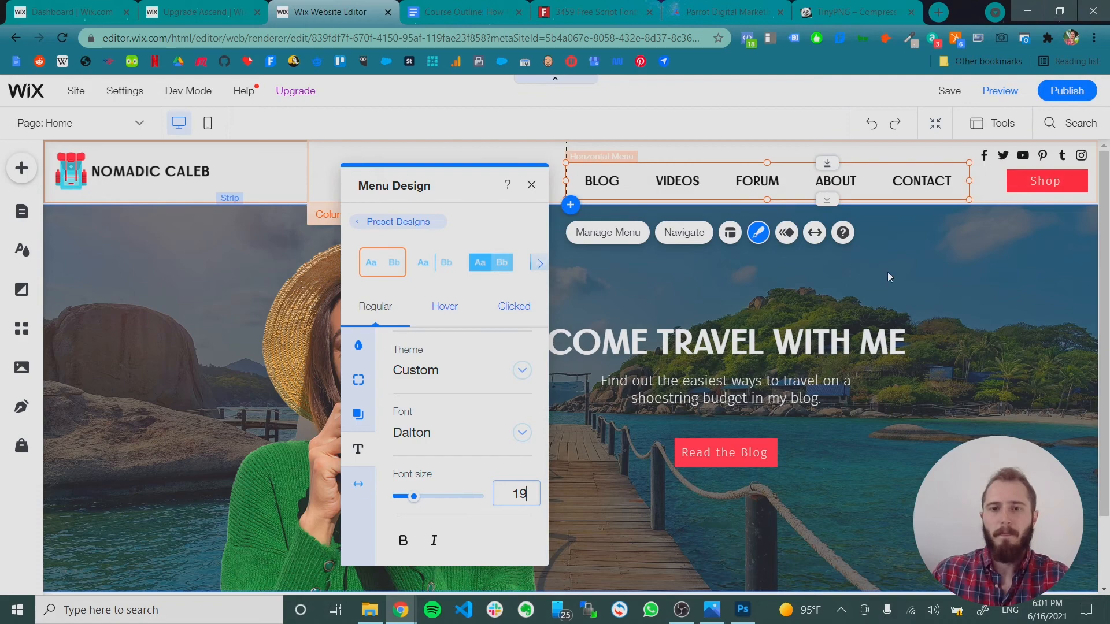
mouse_move(445, 305)
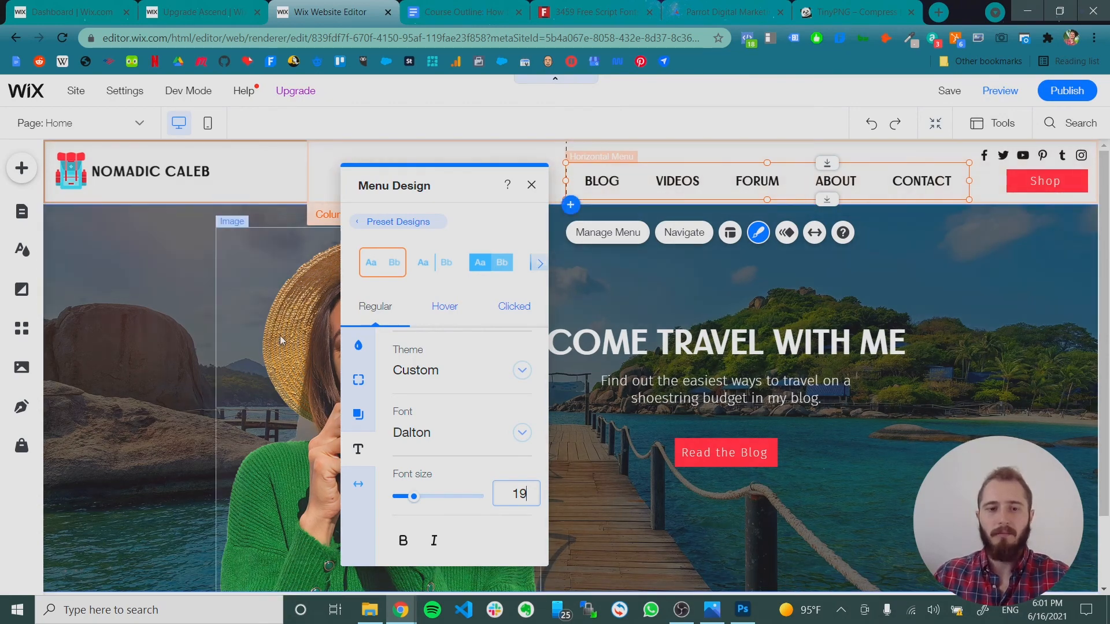
- Set the menu's hover-state text colour to bright blue (#1AB8D5)
left_click(444, 306)
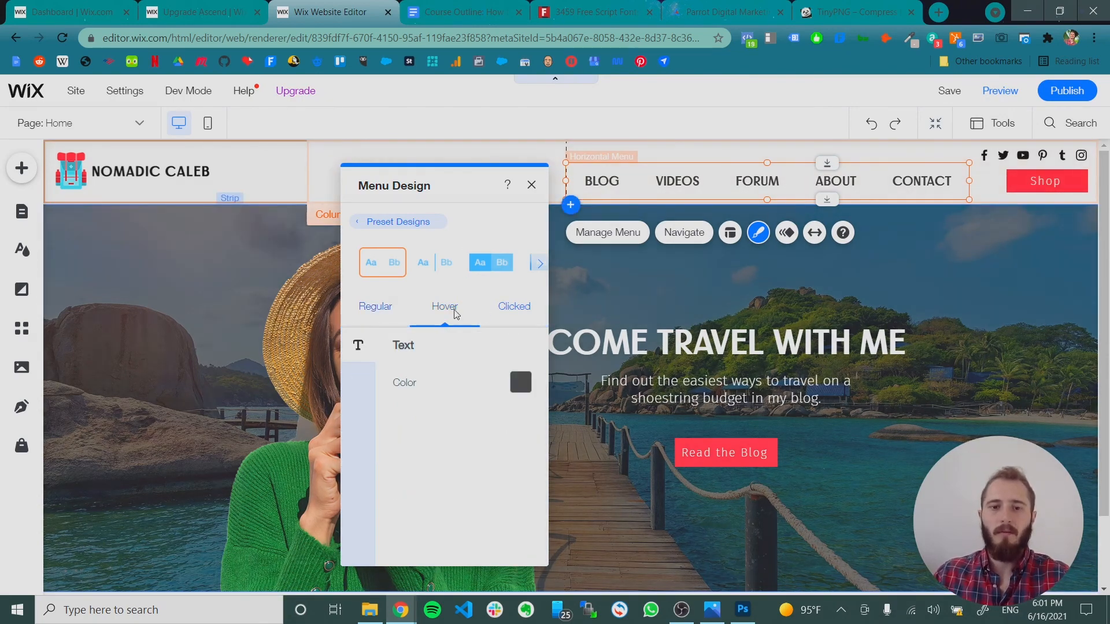
left_click(520, 382)
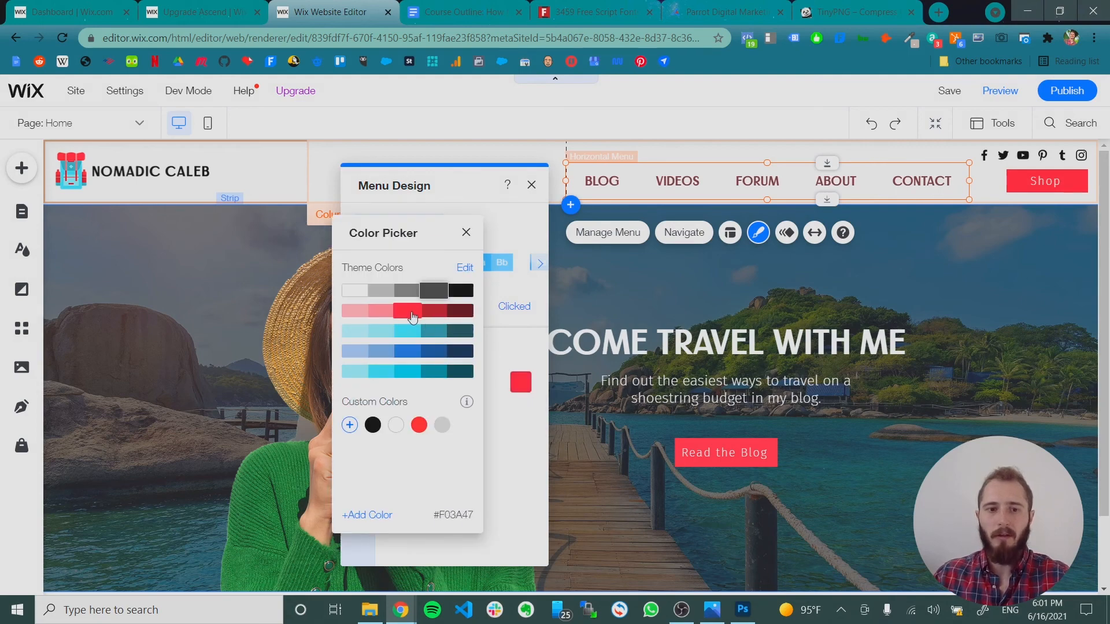
left_click(408, 330)
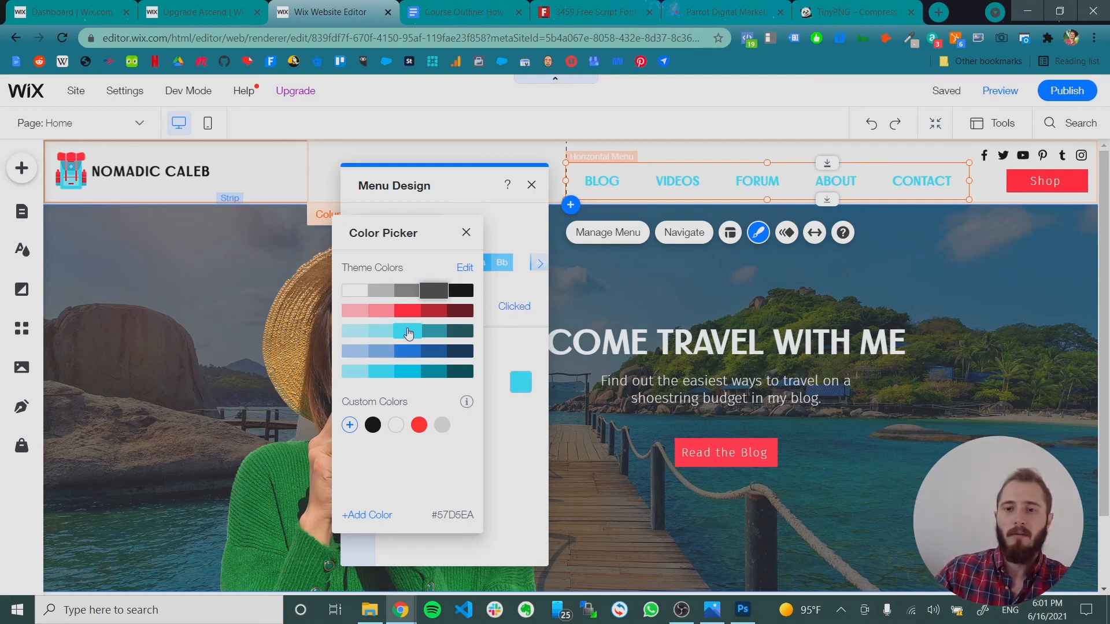
left_click(407, 373)
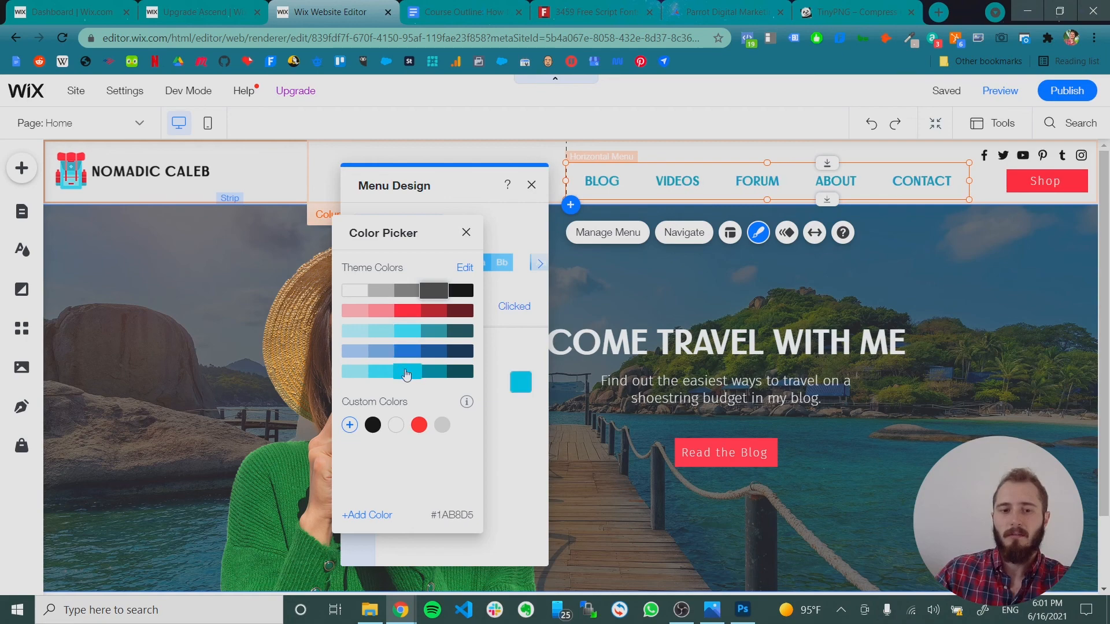
left_click(406, 352)
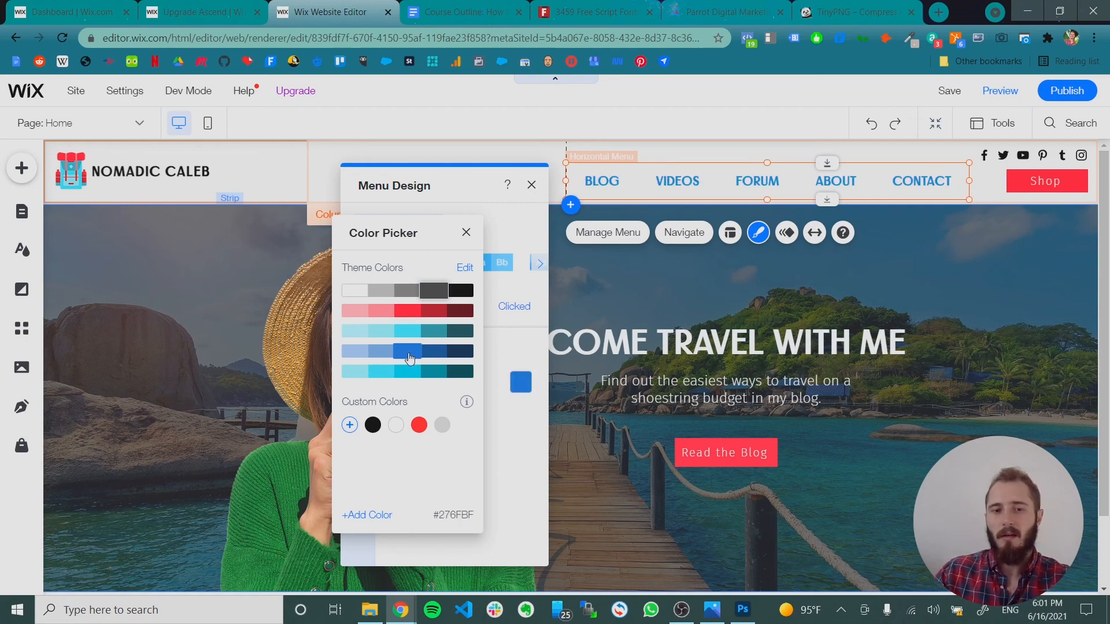
left_click(407, 371)
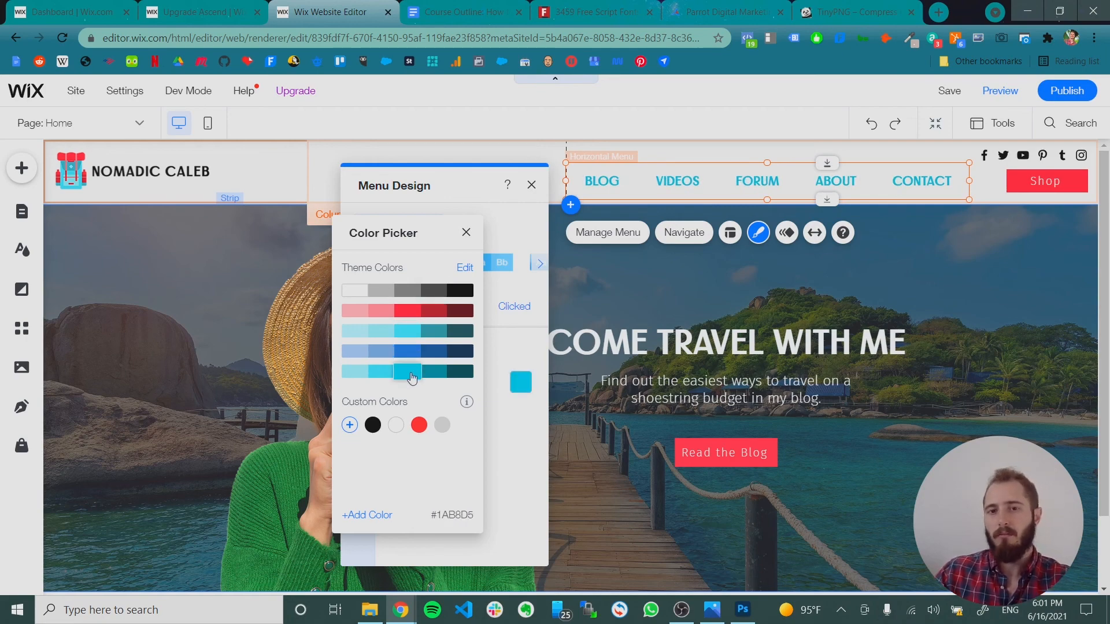
left_click(466, 232)
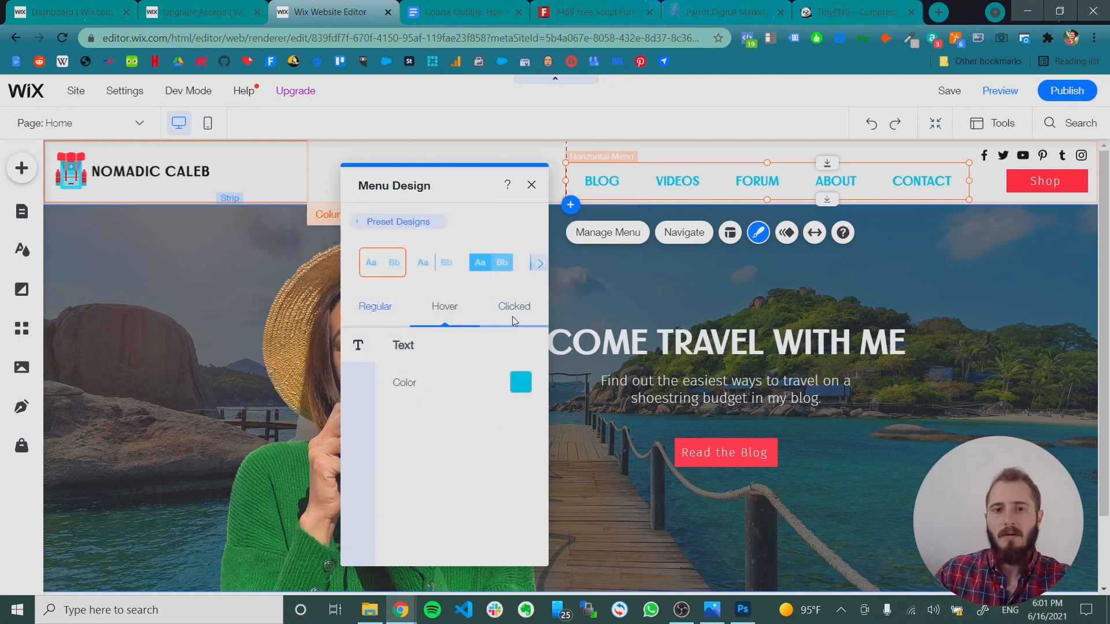
- Set the menu's clicked-state text colour to the red theme colour
left_click(520, 382)
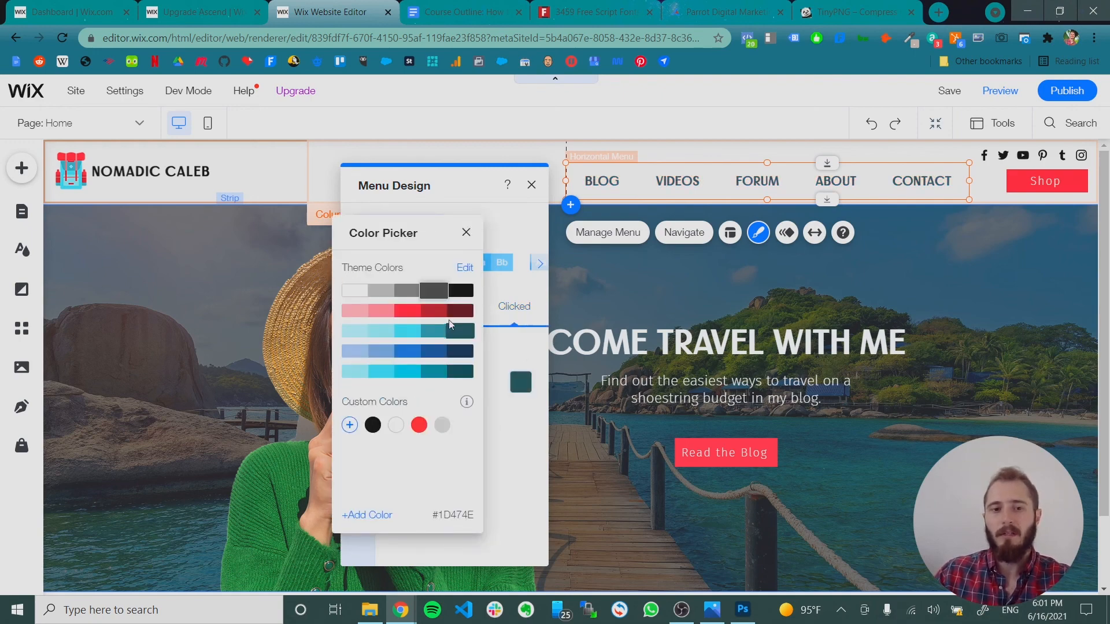
left_click(408, 310)
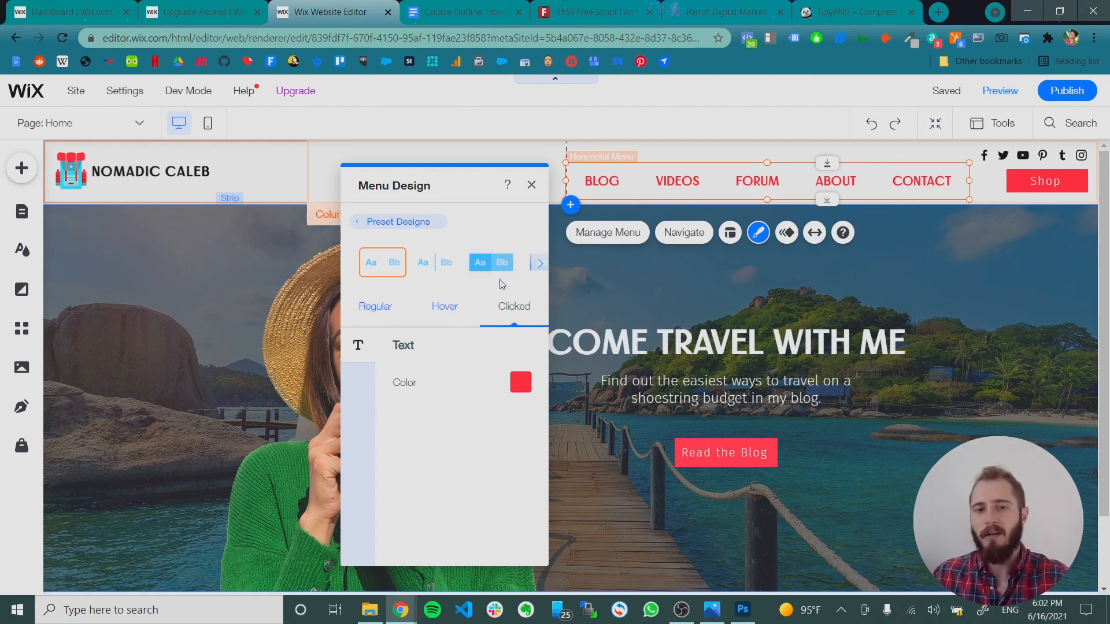
mouse_move(510, 220)
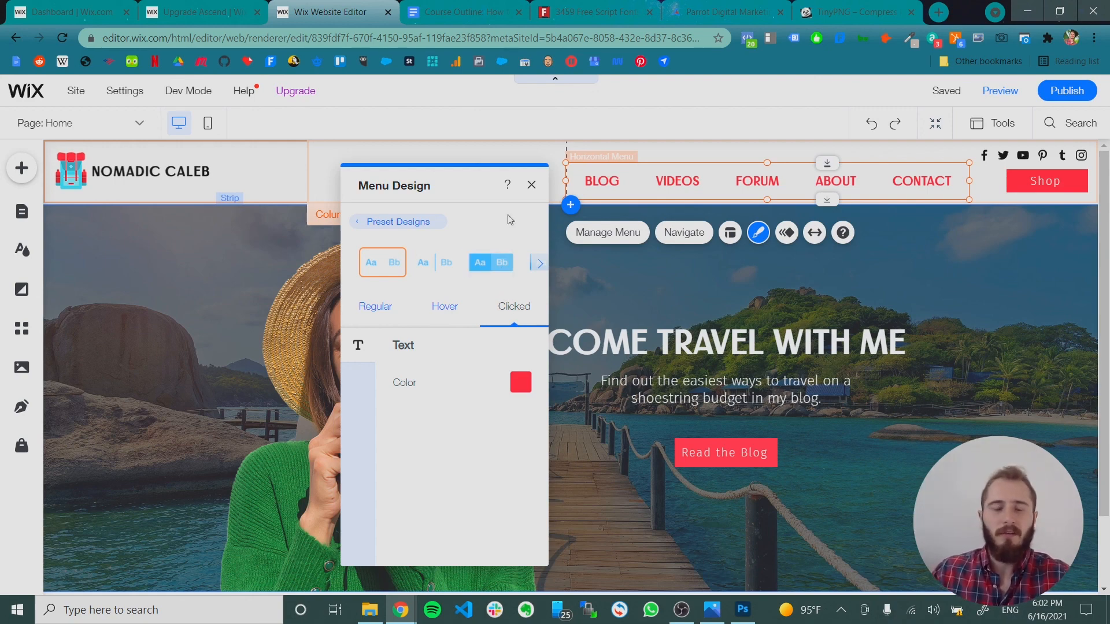
mouse_move(657, 296)
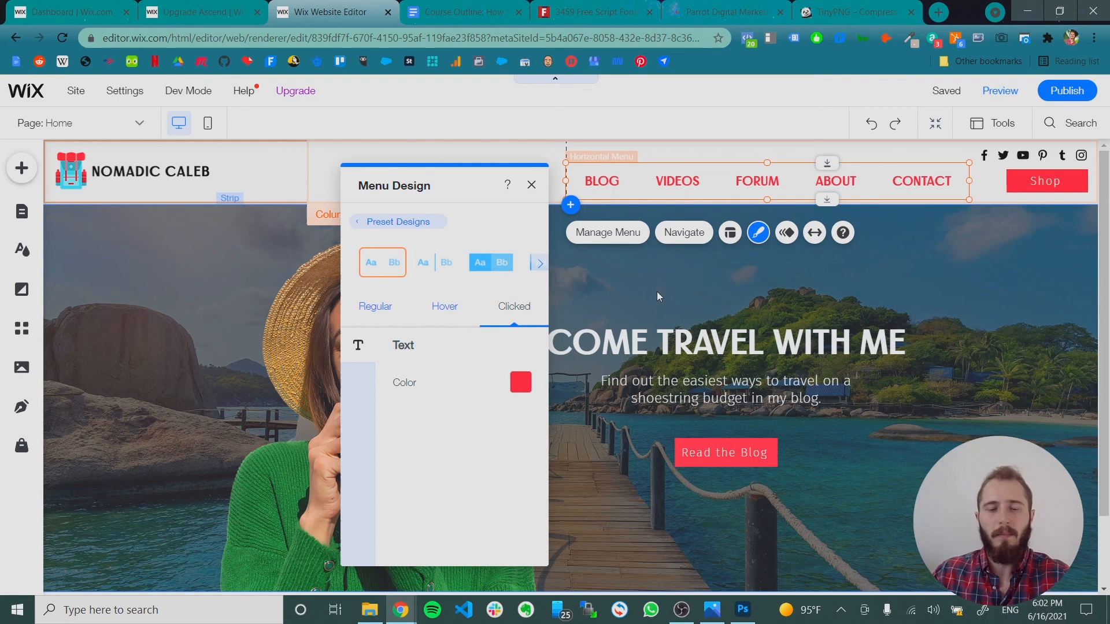